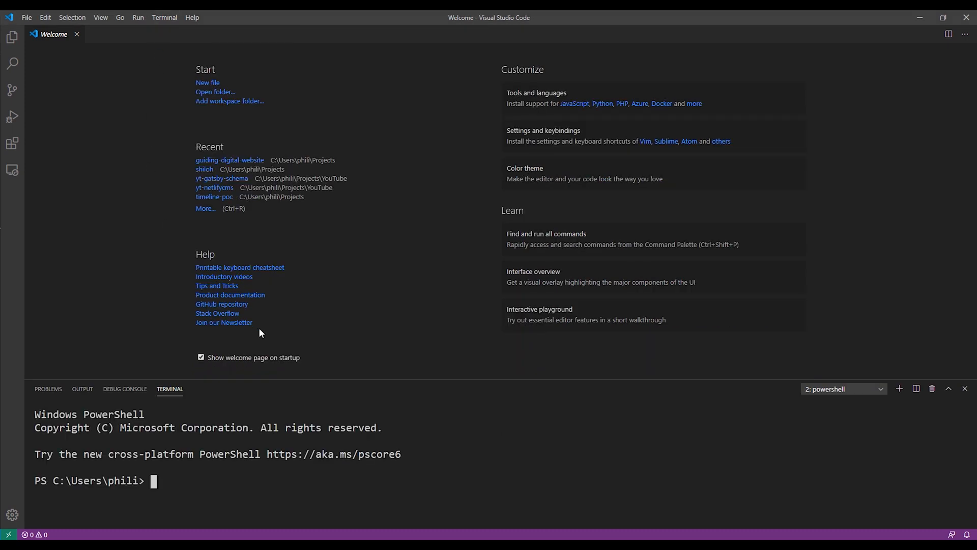
Step: From projects/youtube, run gatsby new yt-gatsby-schema-v2 and wait for scaffolding to finish
{"action": "type", "text": "cd projects"}
{"action": "type", "text": "cd youtub"}
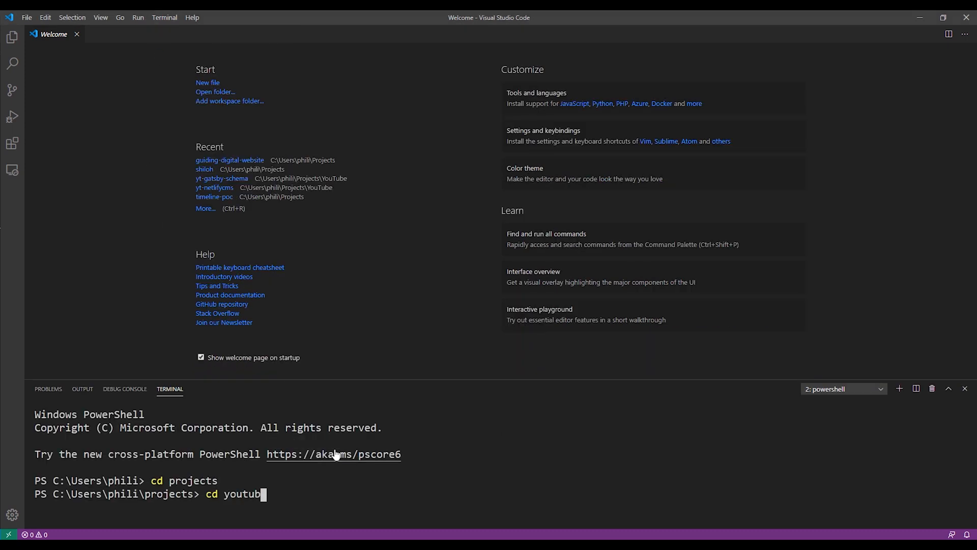
{"action": "type", "text": "gatsby new yt"}
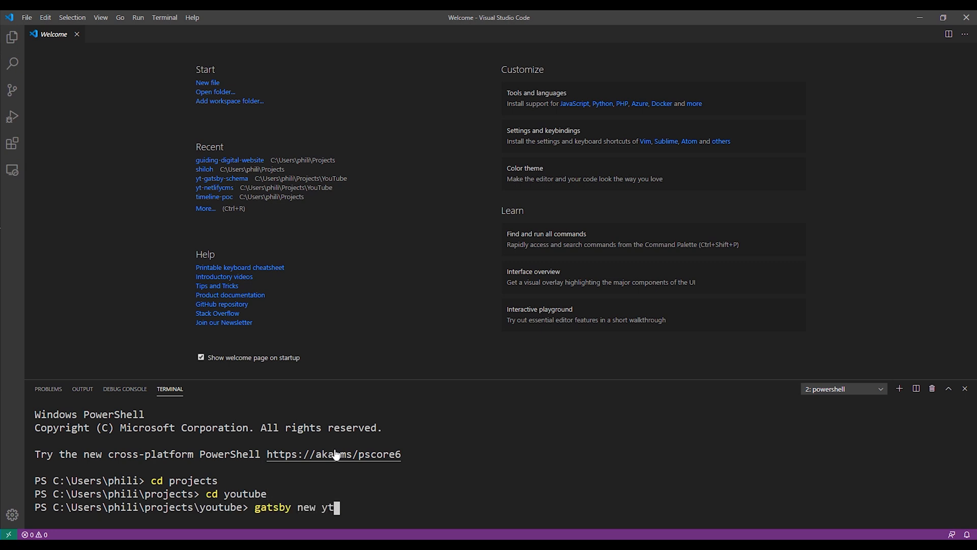
{"action": "type", "text": "-gatsby-"}
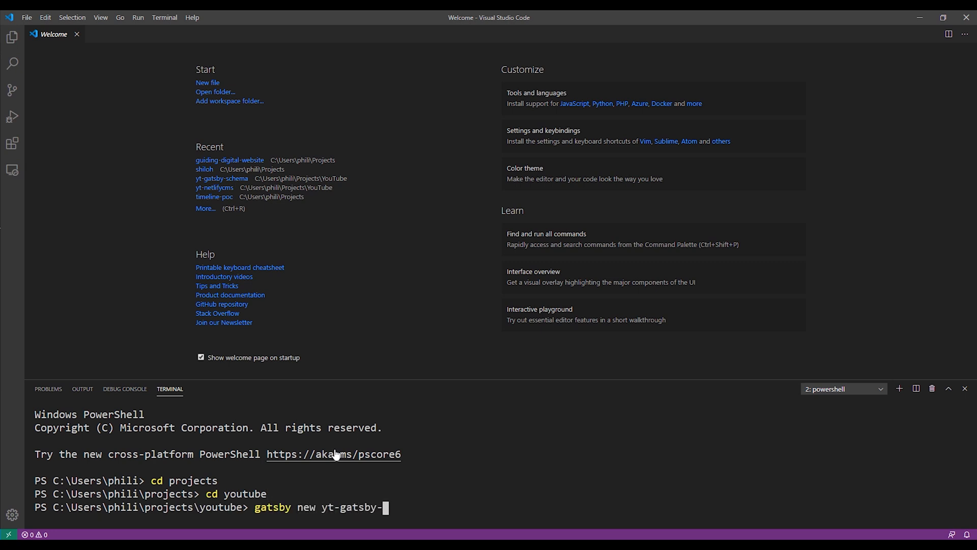
{"action": "type", "text": "schema-v"}
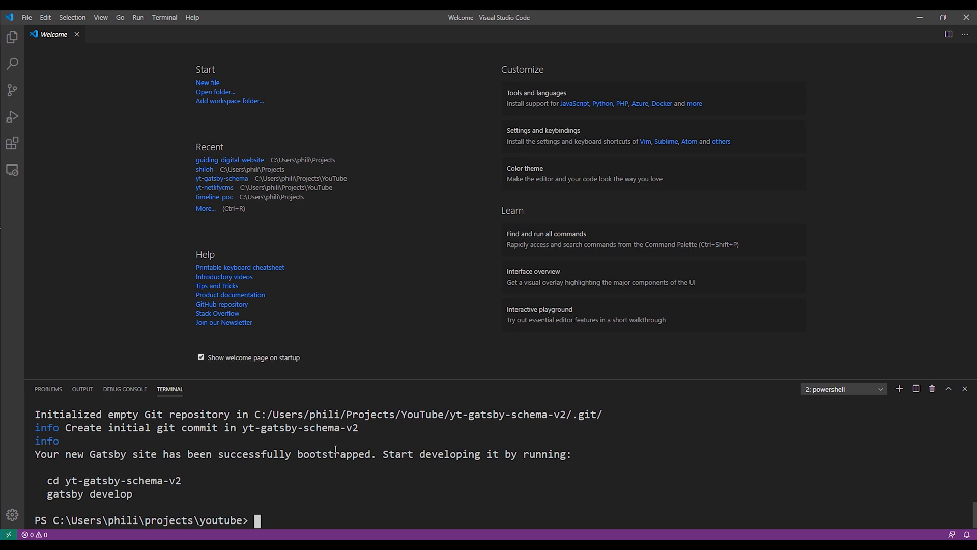
{"action": "left_click", "coordinate": [27, 17]}
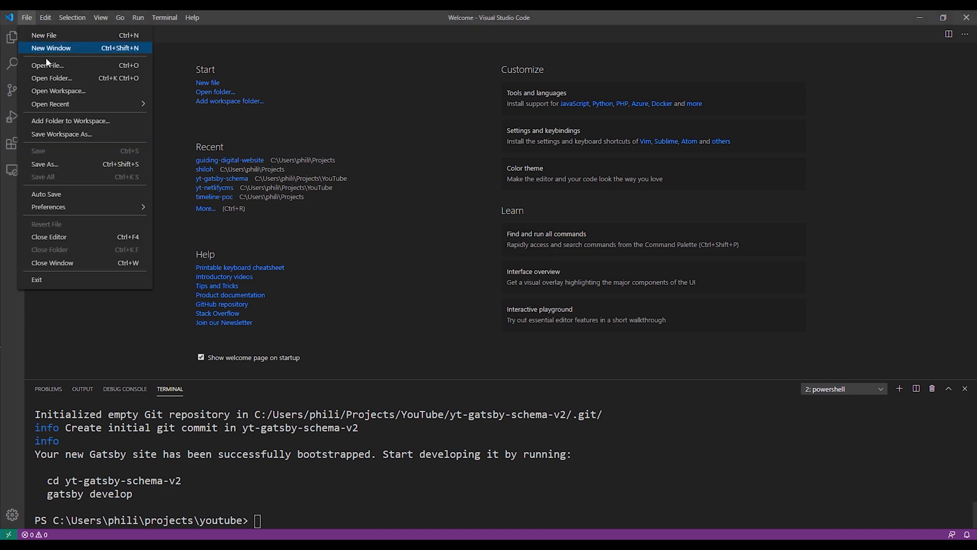
Step: Open the yt-gatsby-schema-v2 folder and open src/components/seo.js
{"action": "left_click", "coordinate": [52, 78]}
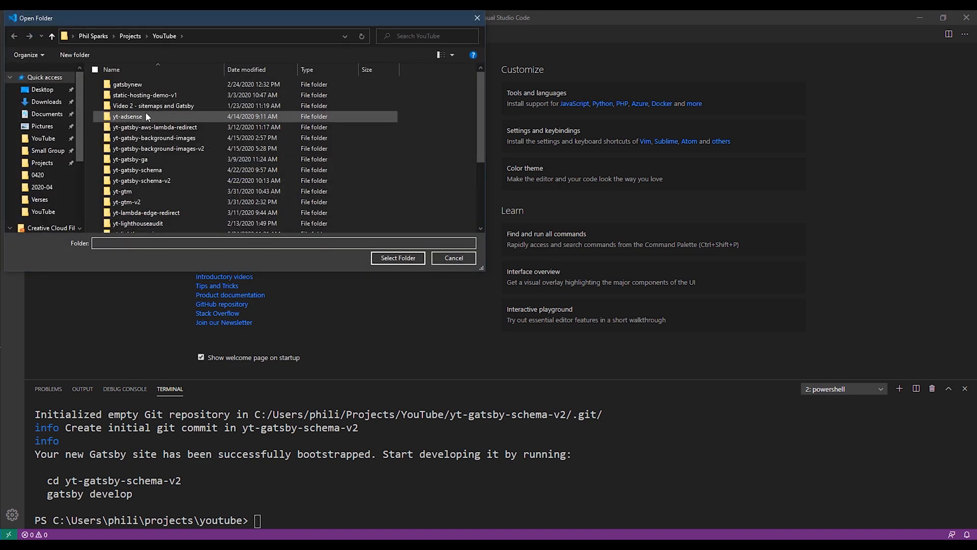
{"action": "left_click", "coordinate": [453, 258]}
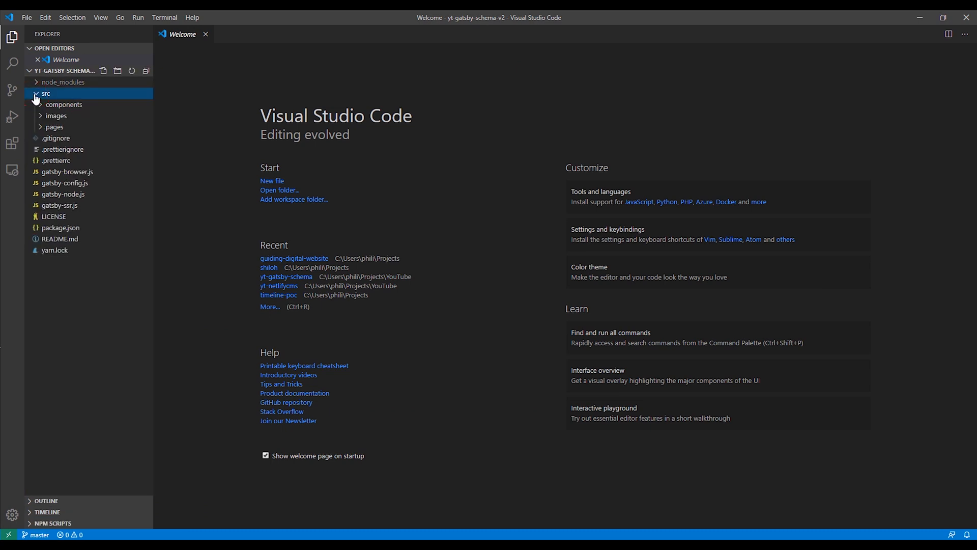
{"action": "left_click", "coordinate": [64, 103]}
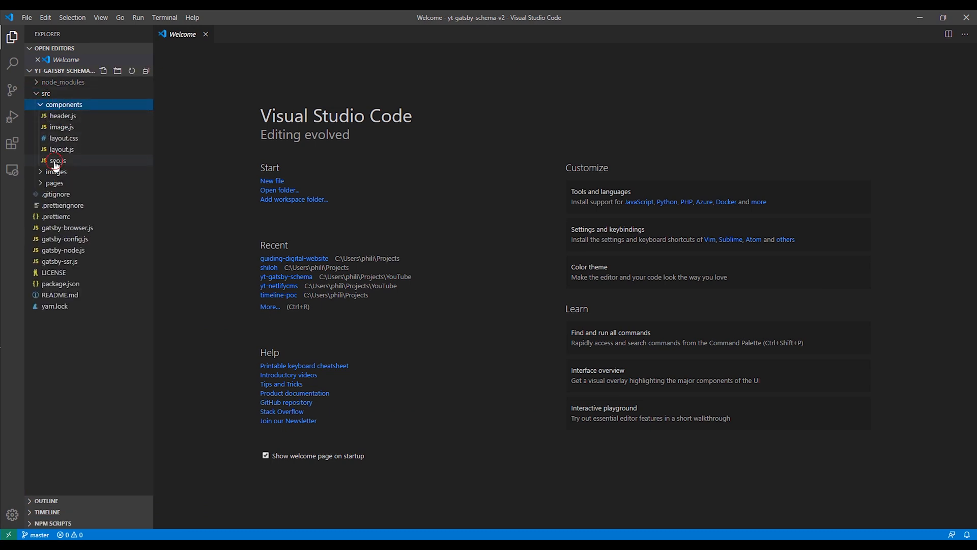
{"action": "double_click", "coordinate": [57, 161]}
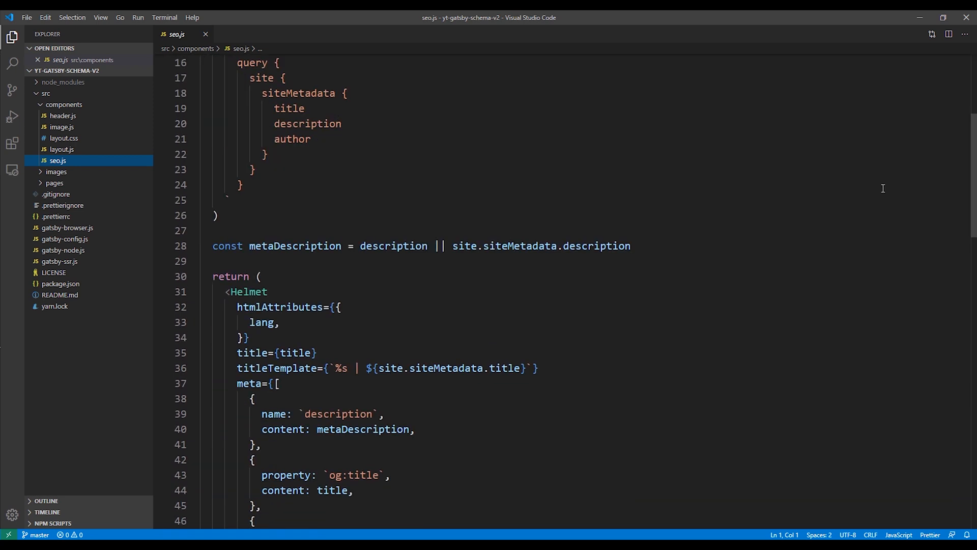
Step: Add schemaMarkup after title in the SEO component's destructured props
{"action": "double_click", "coordinate": [247, 291]}
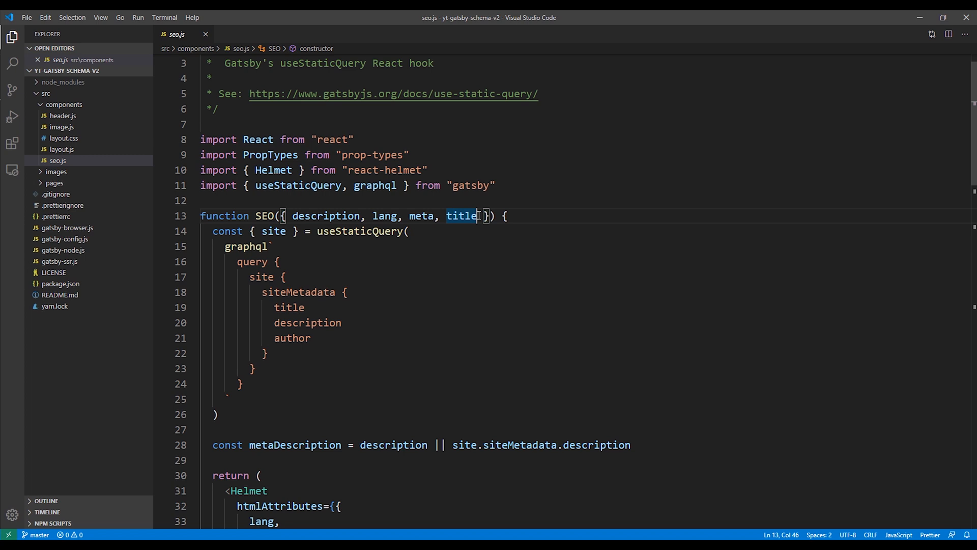
{"action": "type", "text": ", schema"}
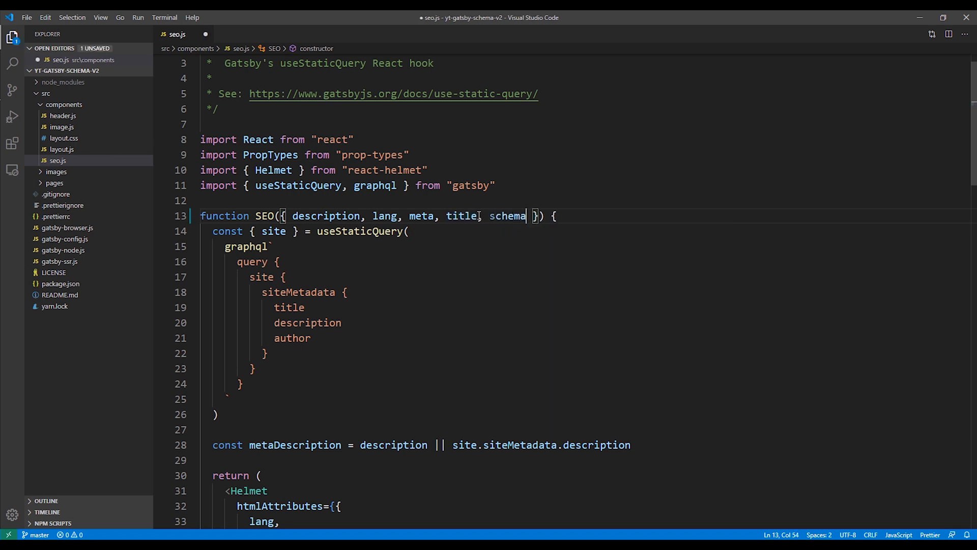
{"action": "type", "text": "Markup"}
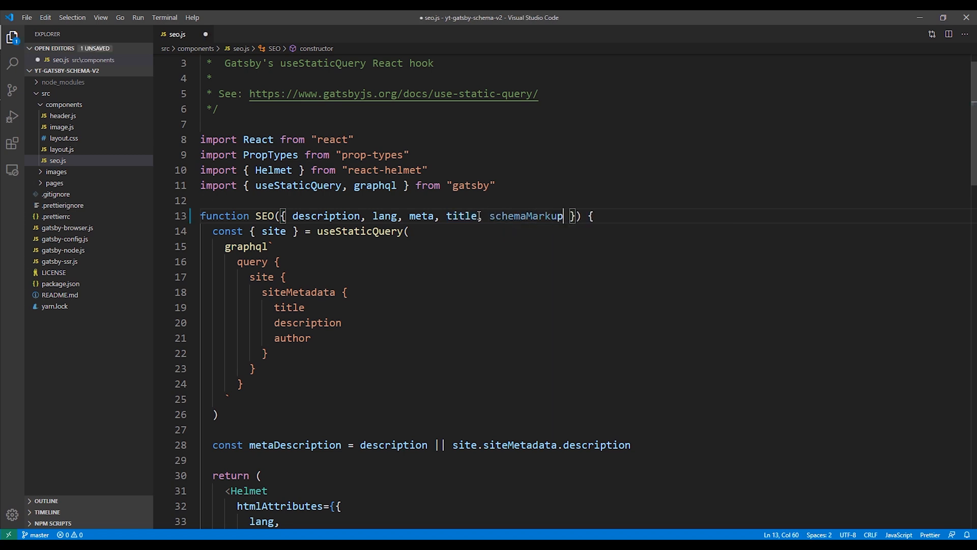
Step: Turn the self-closing Helmet into open/close tags and begin a schemaMarkup conditional inside
{"action": "scroll", "scroll_direction": "down", "scroll_amount": 3}
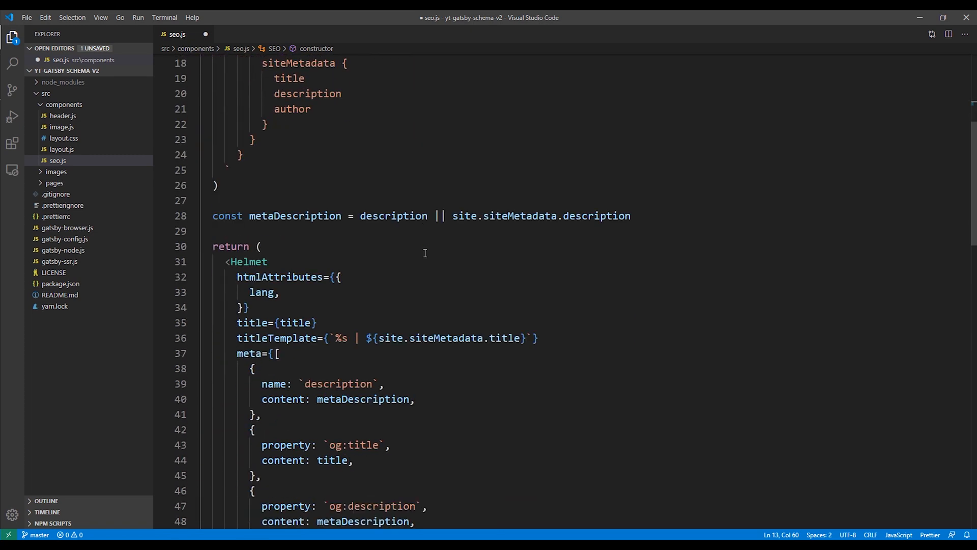
{"action": "scroll", "scroll_direction": "down", "scroll_amount": 3}
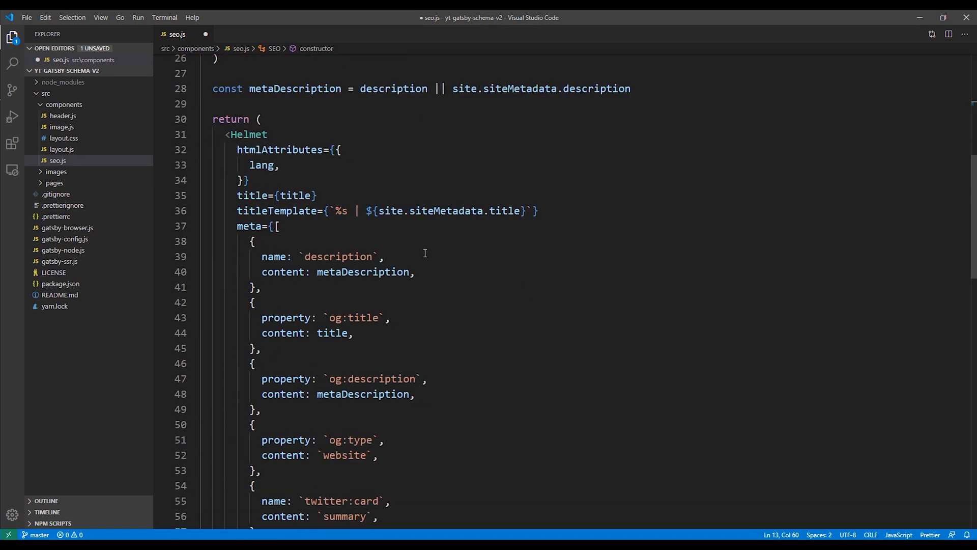
{"action": "scroll", "scroll_direction": "down", "scroll_amount": 3}
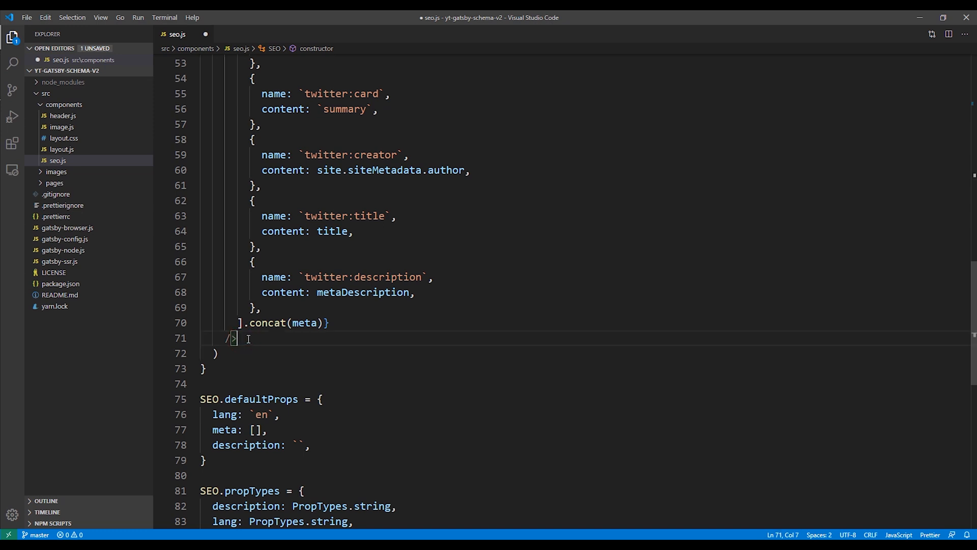
{"action": "key", "text": "Enter"}
{"action": "type", "text": "{"}
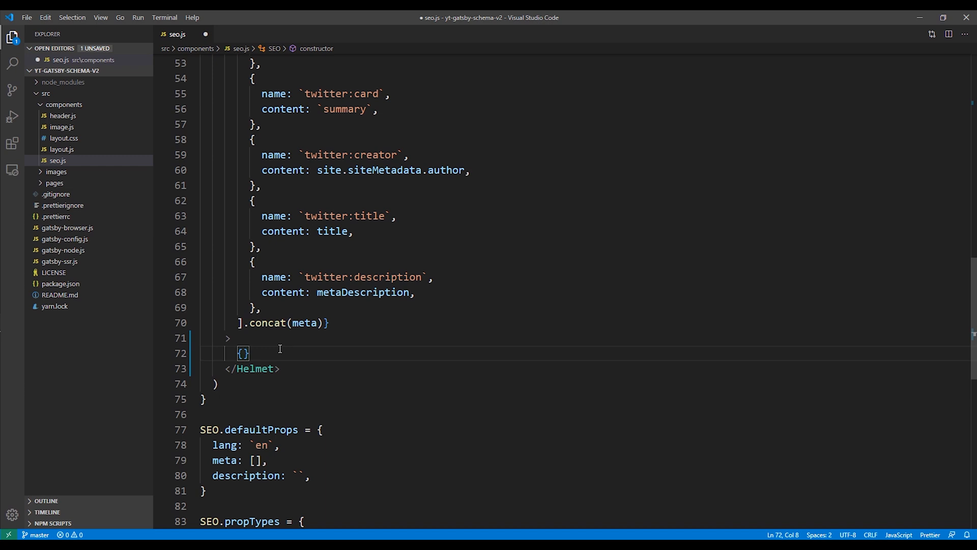
{"action": "type", "text": "schemaMarkup &&"}
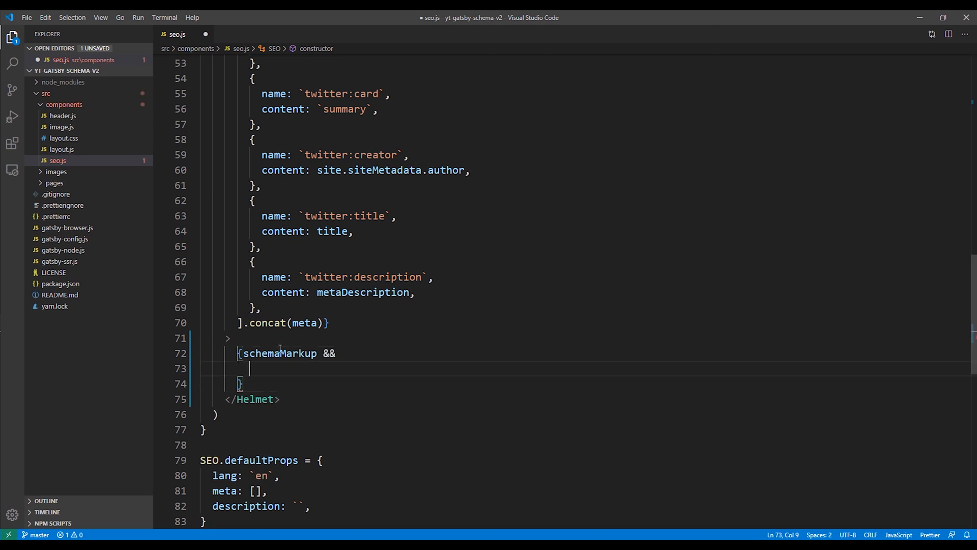
Step: Write an application/ld+json script in Helmet rendering JSON.stringify(schemaMarkup)
{"action": "type", "text": "<script type"}
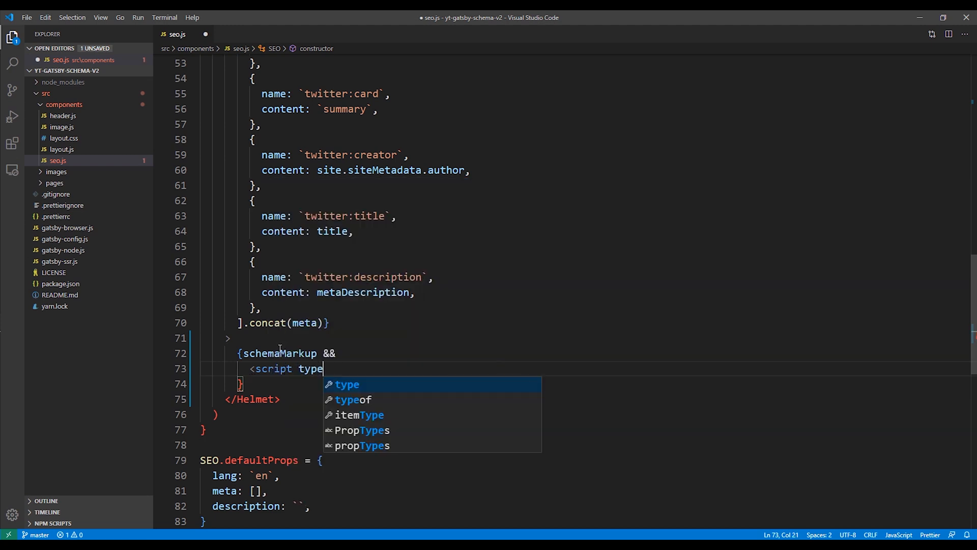
{"action": "type", "text": "=\"\""}
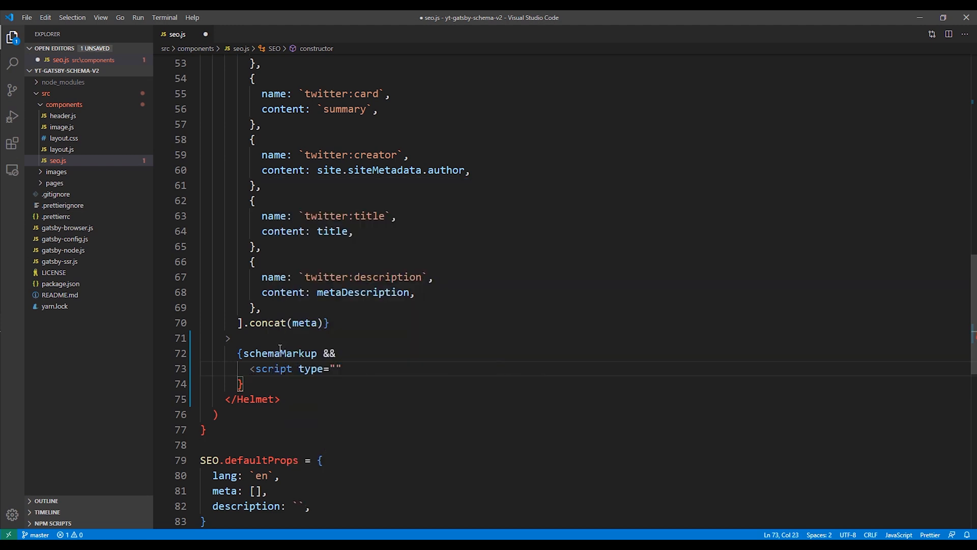
{"action": "type", "text": "application/"}
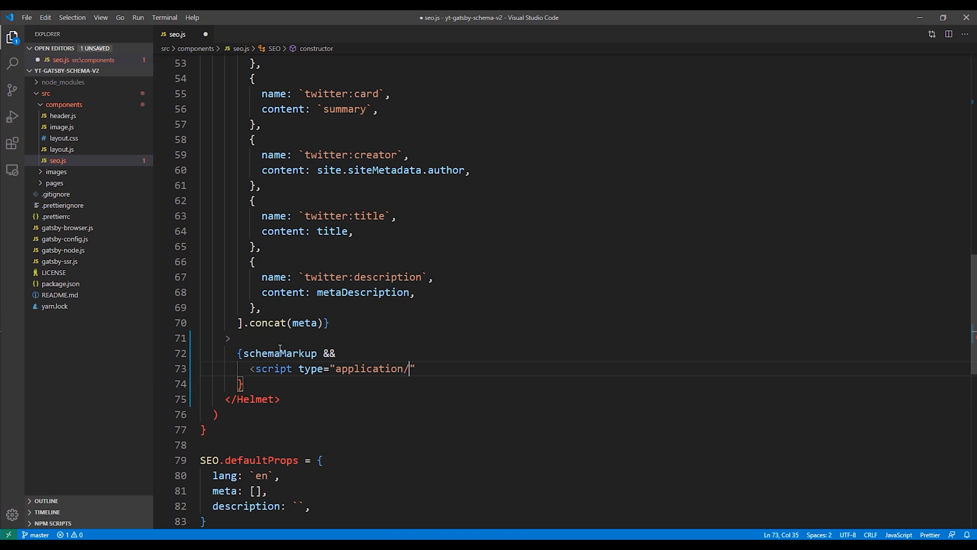
{"action": "type", "text": "ld+"}
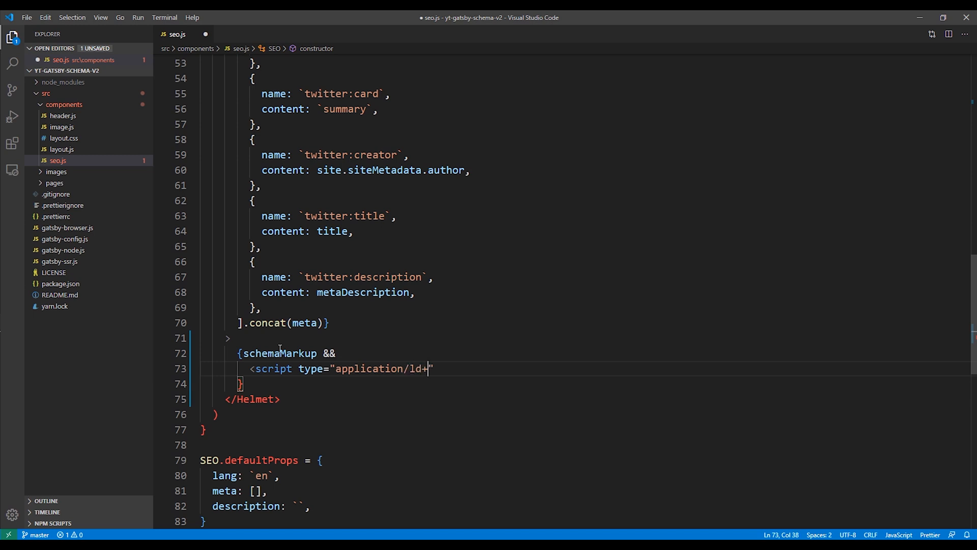
{"action": "type", "text": "json"}
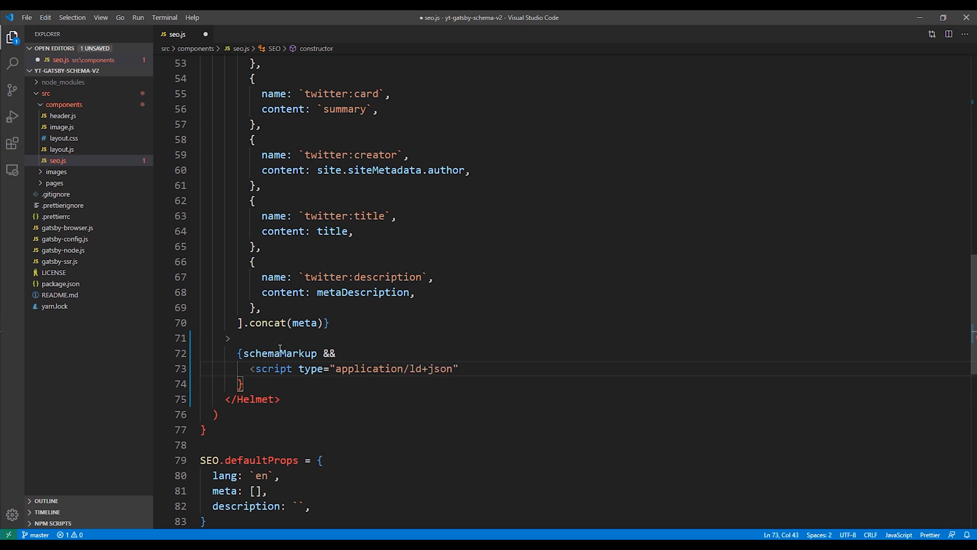
{"action": "type", "text": "></script>"}
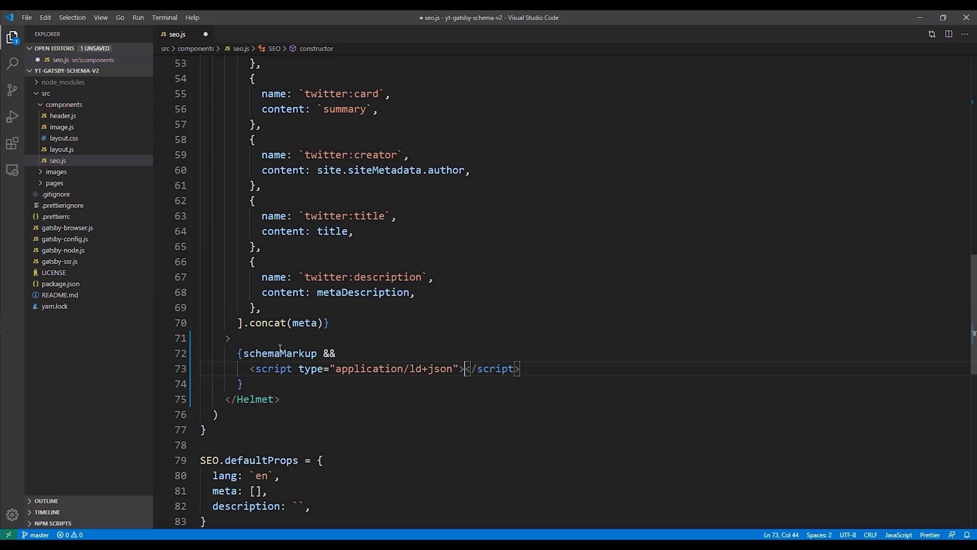
{"action": "type", "text": "{"}
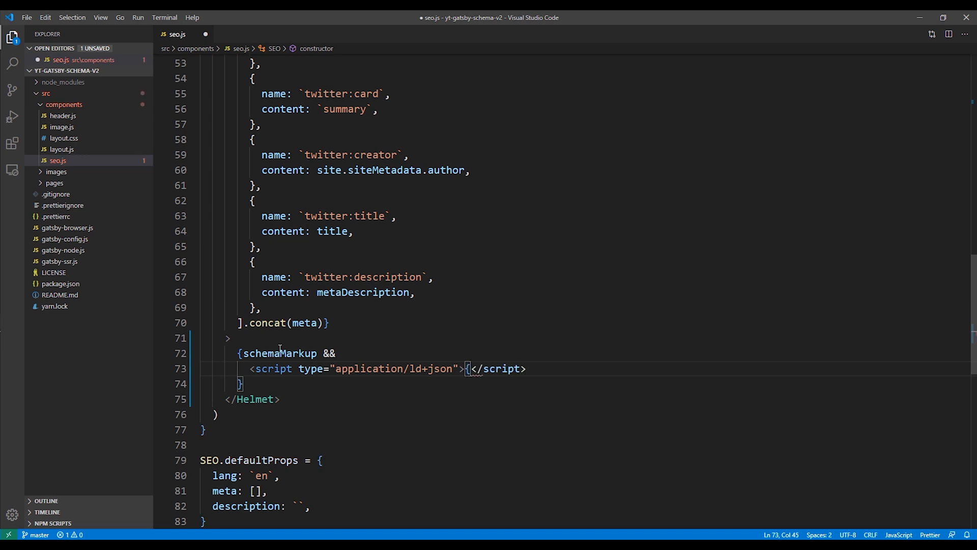
{"action": "type", "text": "JSON"}
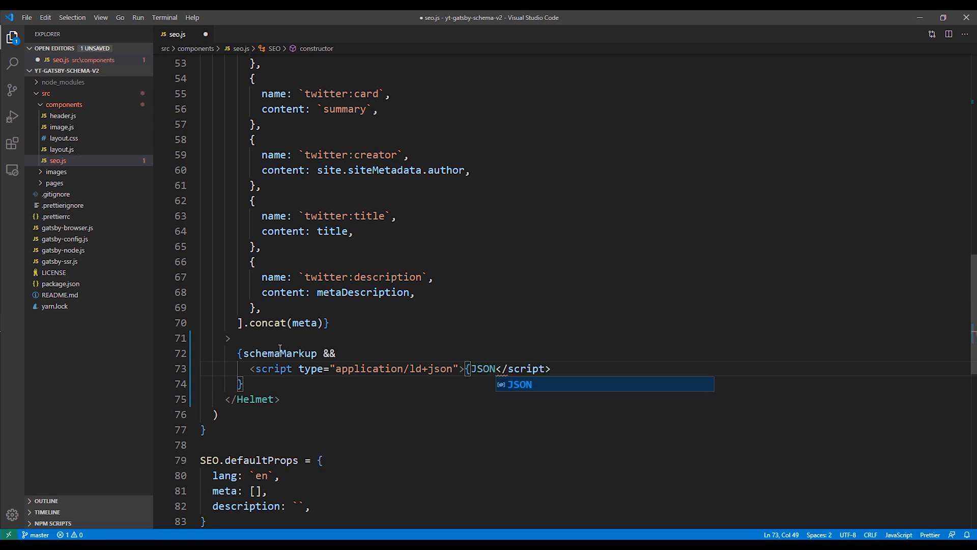
{"action": "type", "text": ".string"}
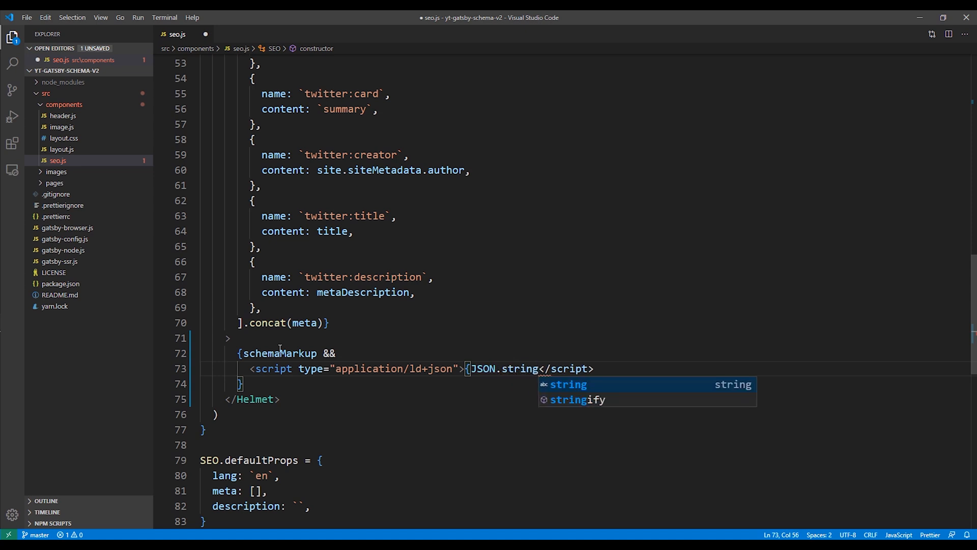
{"action": "type", "text": "ify"}
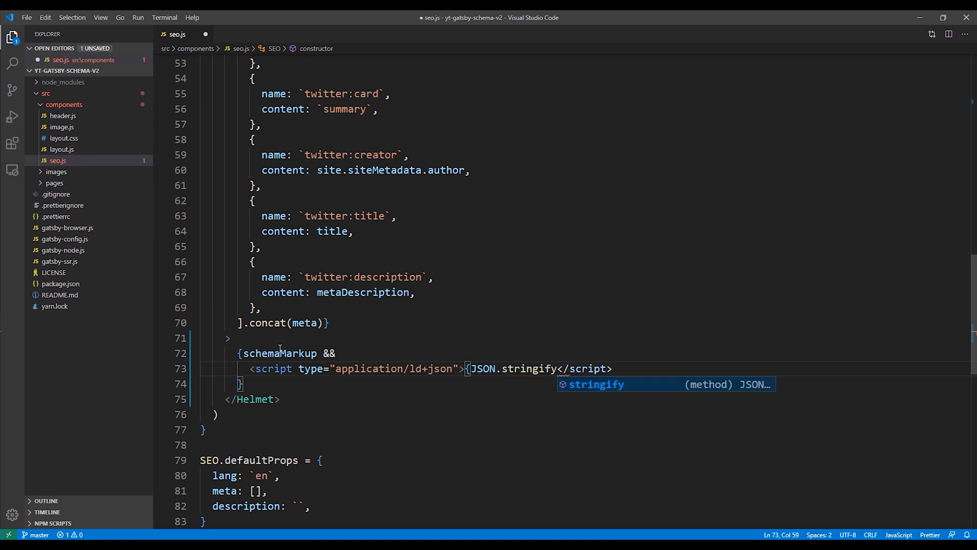
{"action": "type", "text": "(schemaMarkup"}
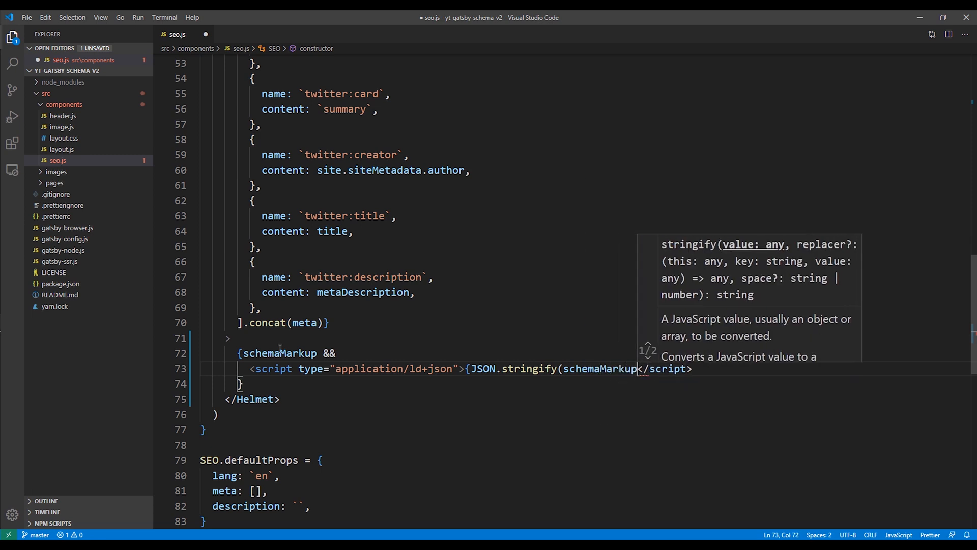
{"action": "type", "text": ")"}
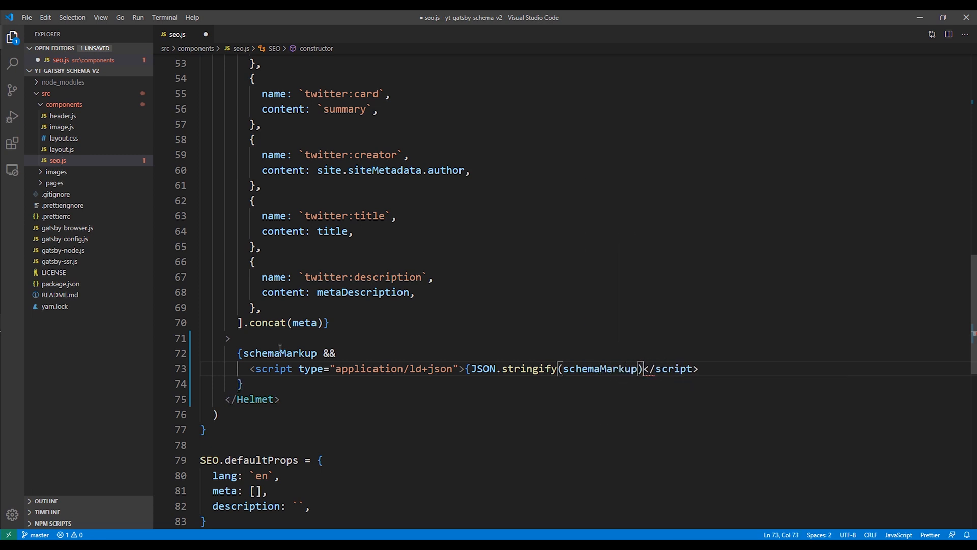
Step: Save seo.js and open src/pages/index.js
{"action": "key", "text": "ctrl+s"}
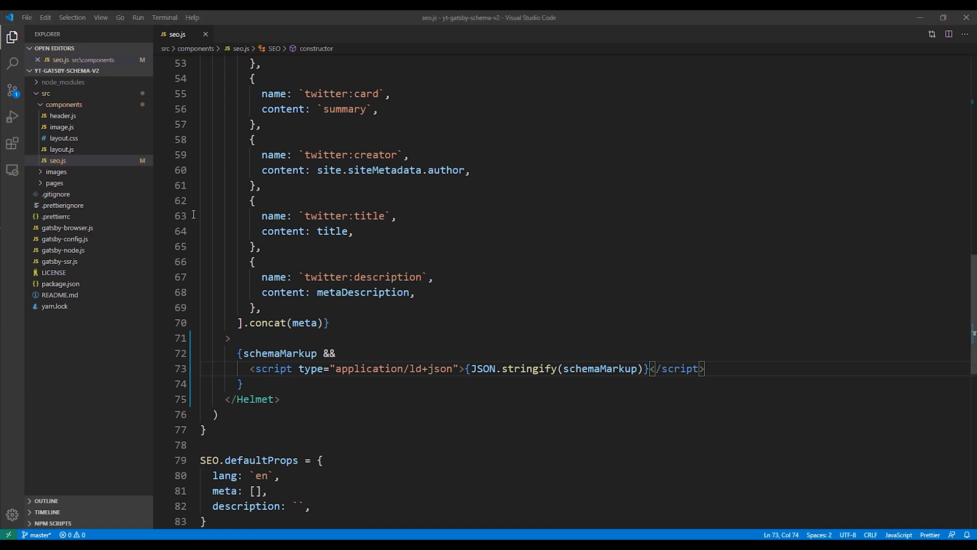
{"action": "left_click", "coordinate": [55, 183]}
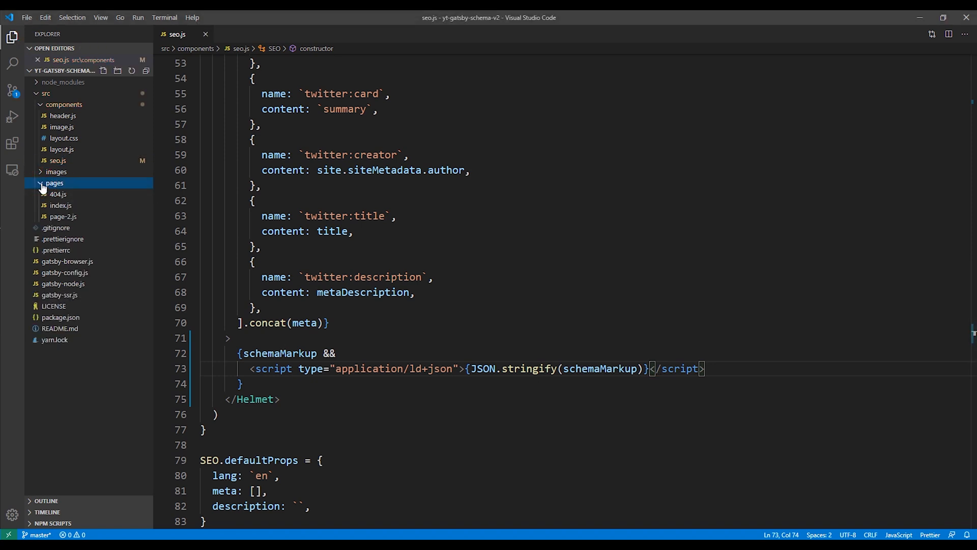
{"action": "double_click", "coordinate": [60, 205]}
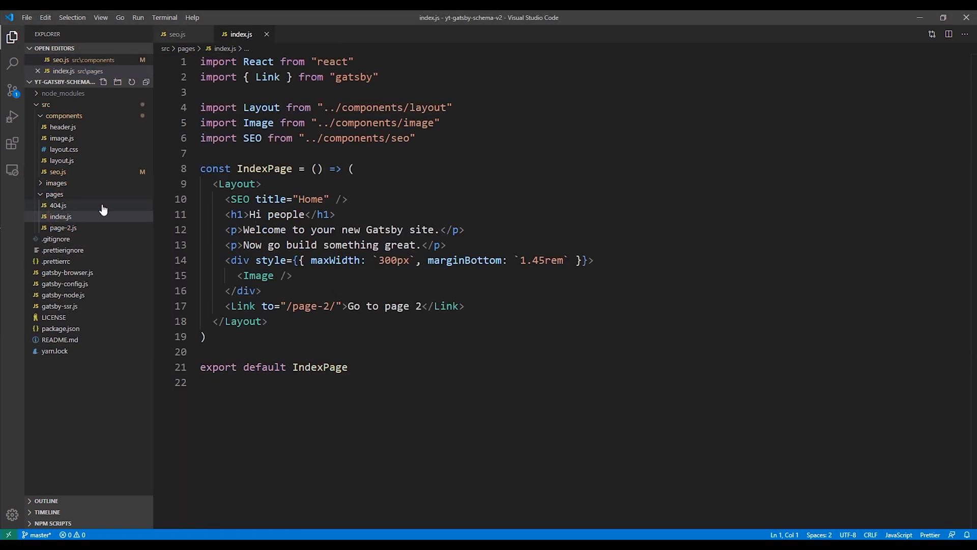
Step: Give IndexPage a block body declaring an empty const schema = {} object
{"action": "left_click", "coordinate": [61, 217]}
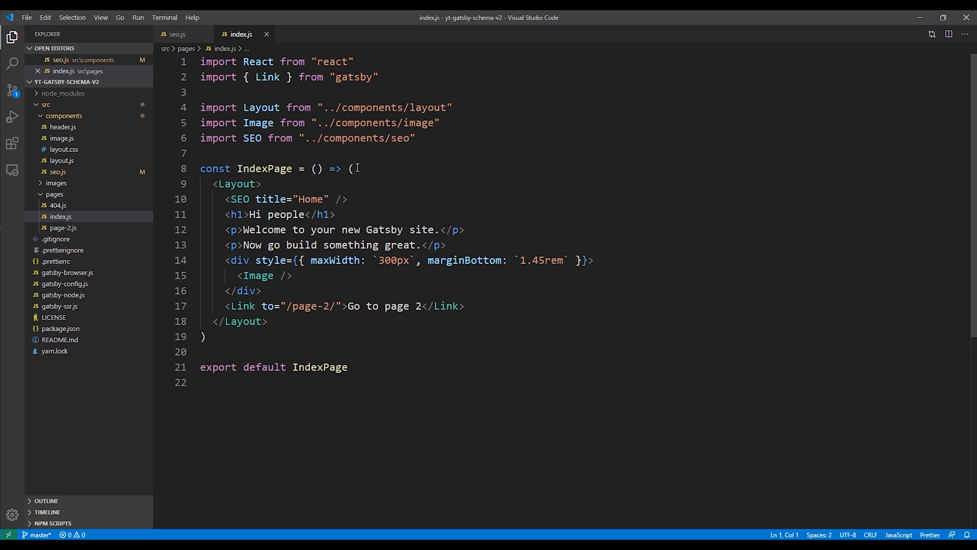
{"action": "left_click", "coordinate": [351, 169]}
{"action": "type", "text": "{"}
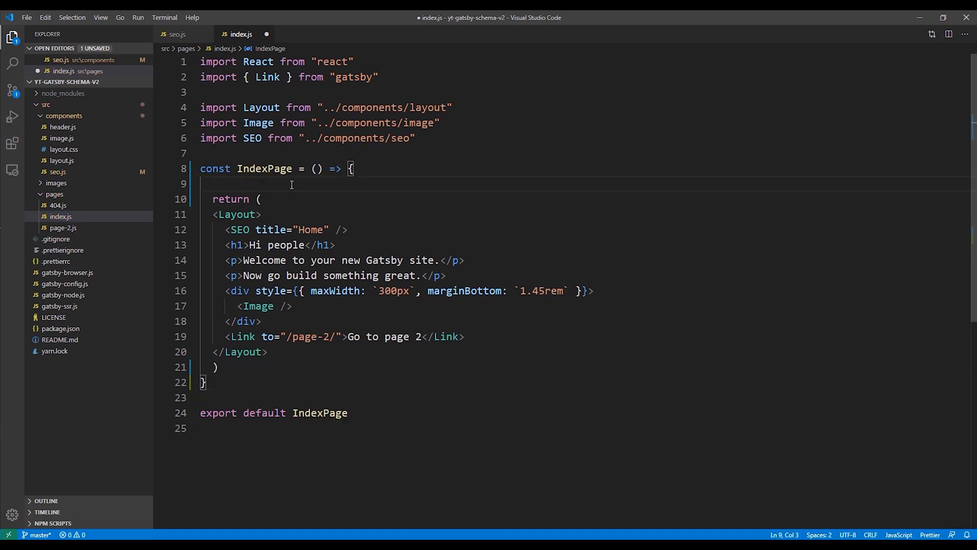
{"action": "type", "text": "const sc"}
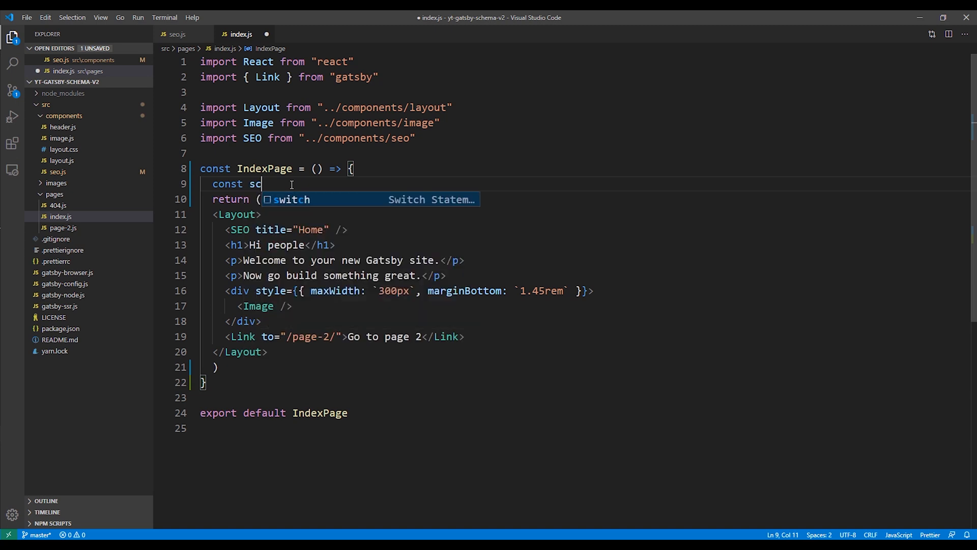
{"action": "type", "text": "hema"}
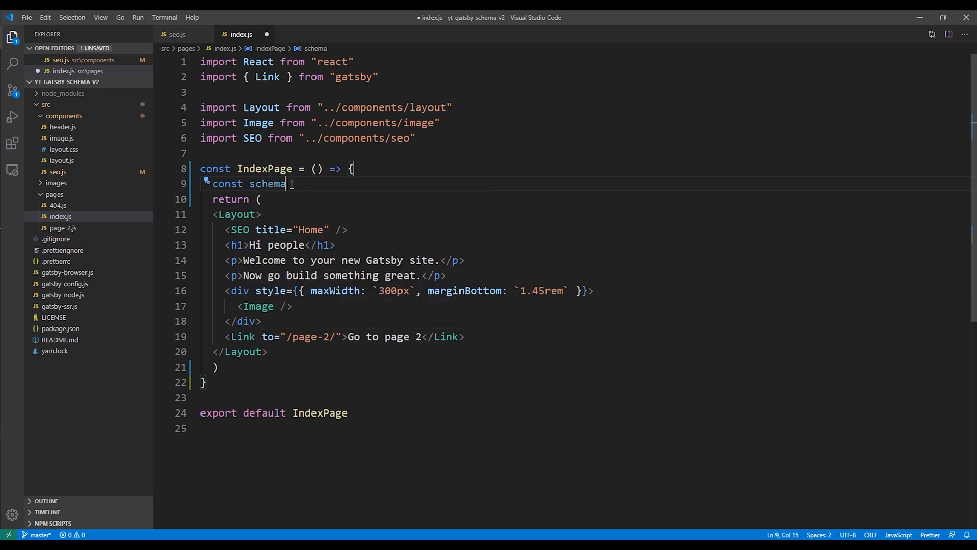
{"action": "type", "text": "= {}"}
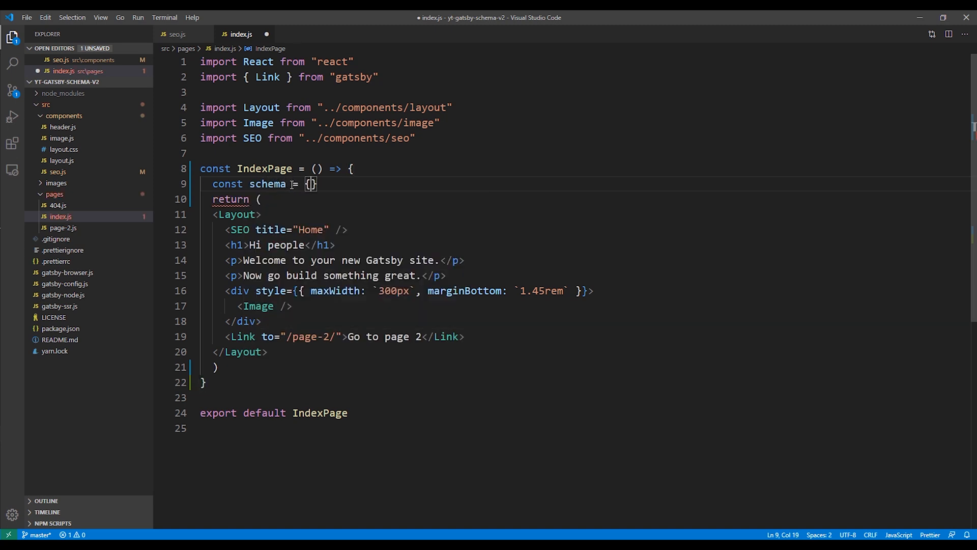
{"action": "key", "text": "Enter"}
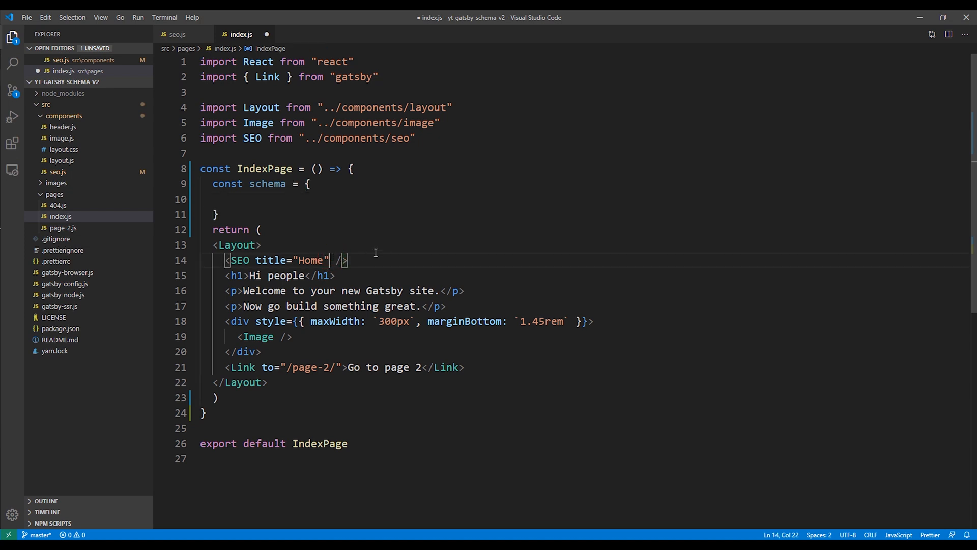
Step: Pass schemaMarkup={schema} to the SEO component
{"action": "type", "text": "sch"}
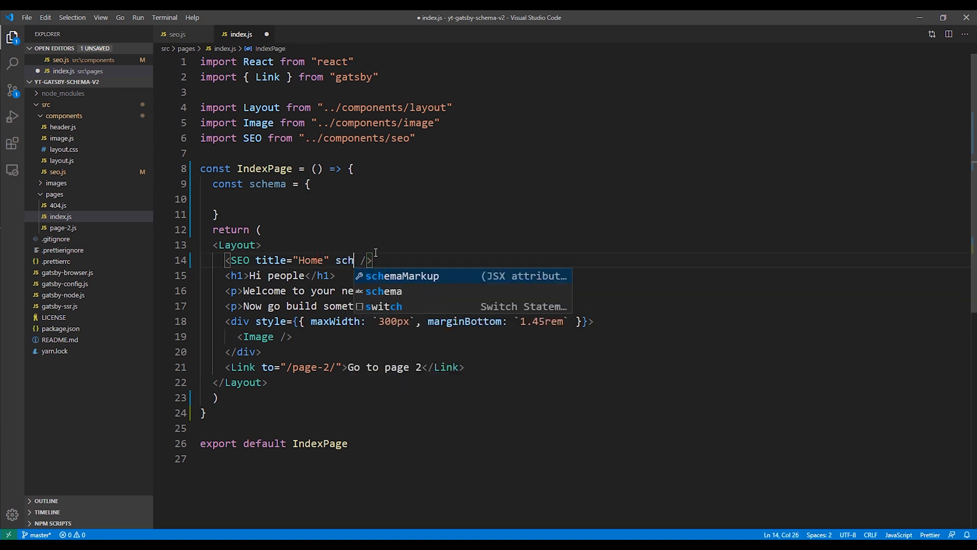
{"action": "type", "text": "emaMarkup="}
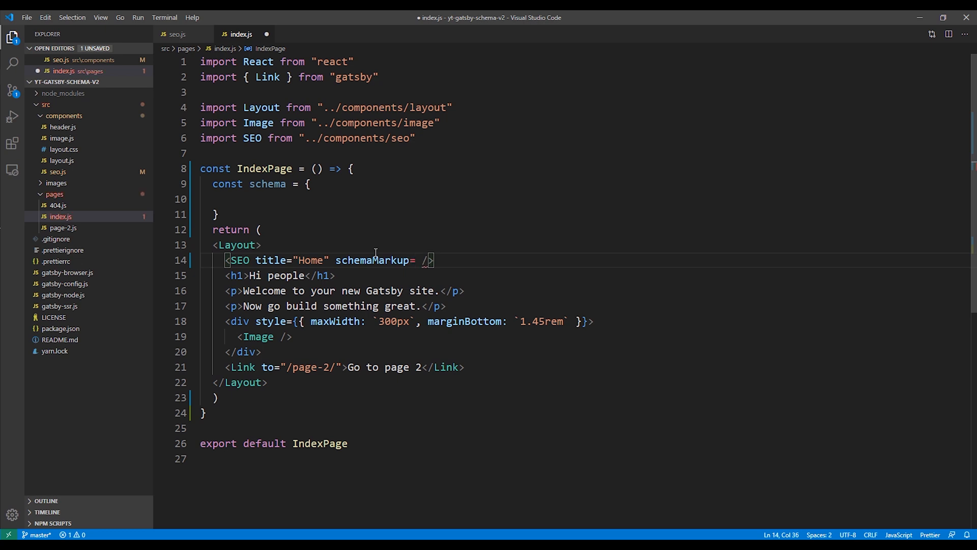
{"action": "type", "text": "{schema"}
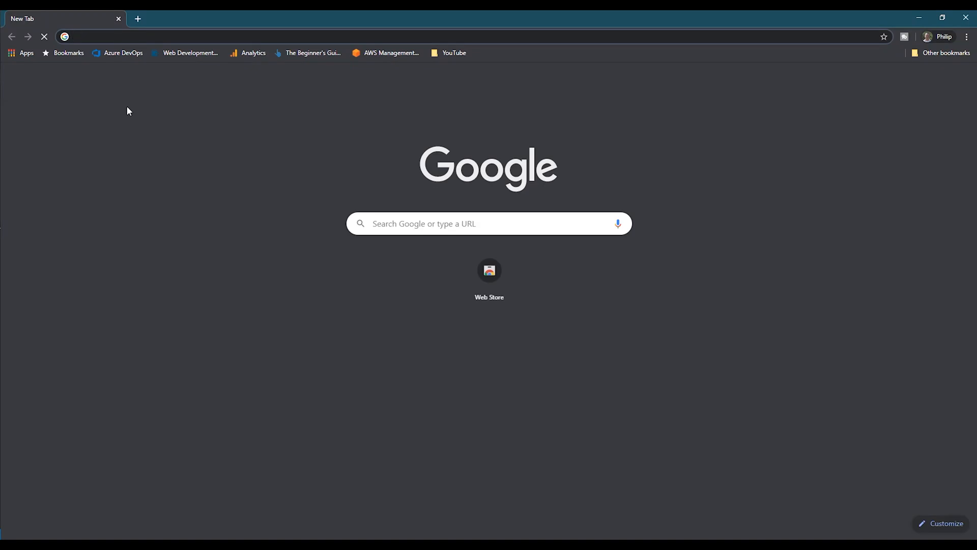
Step: Search for a schema markup generator, open TechnicalSEO's tool and choose Organization markup
{"action": "type", "text": "sc"}
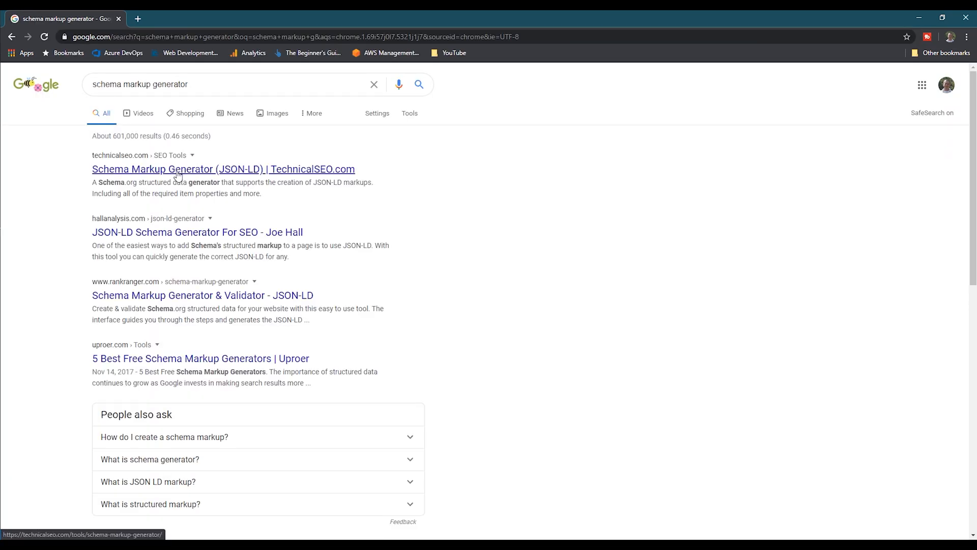
{"action": "left_click", "coordinate": [223, 169]}
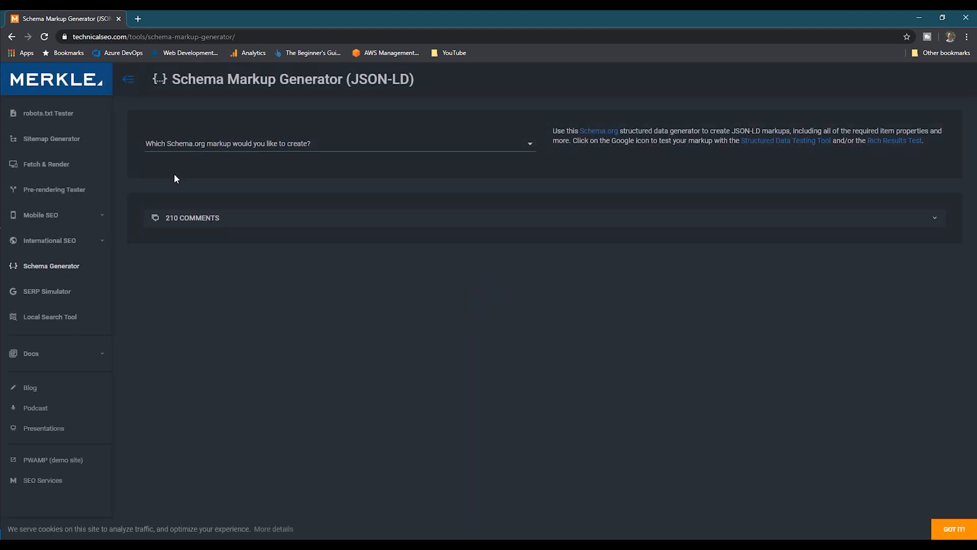
{"action": "left_click", "coordinate": [339, 143]}
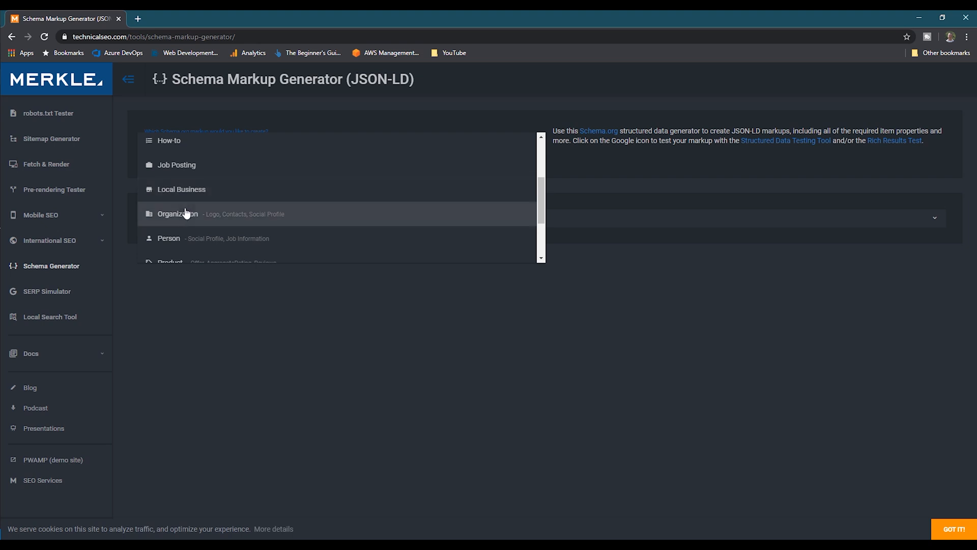
{"action": "left_click", "coordinate": [177, 213]}
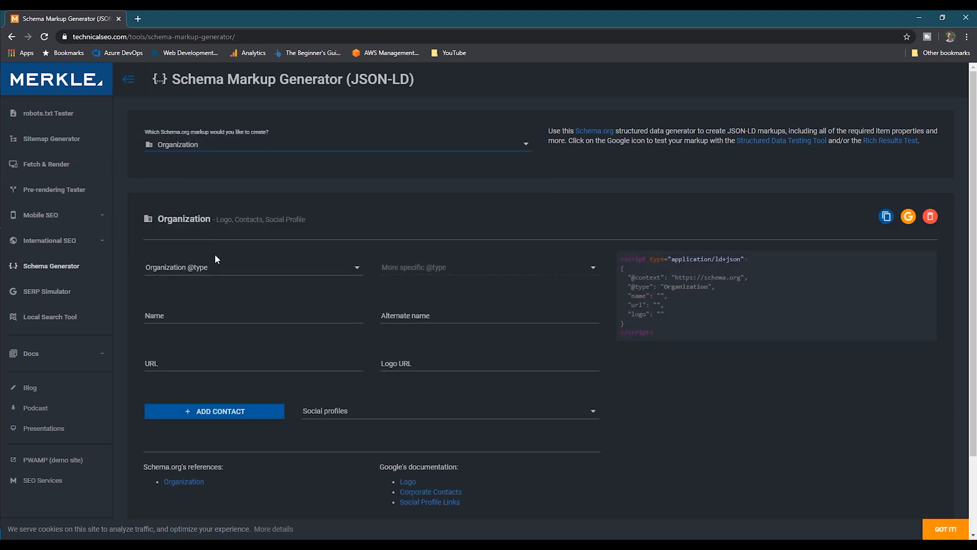
{"action": "left_click", "coordinate": [253, 267]}
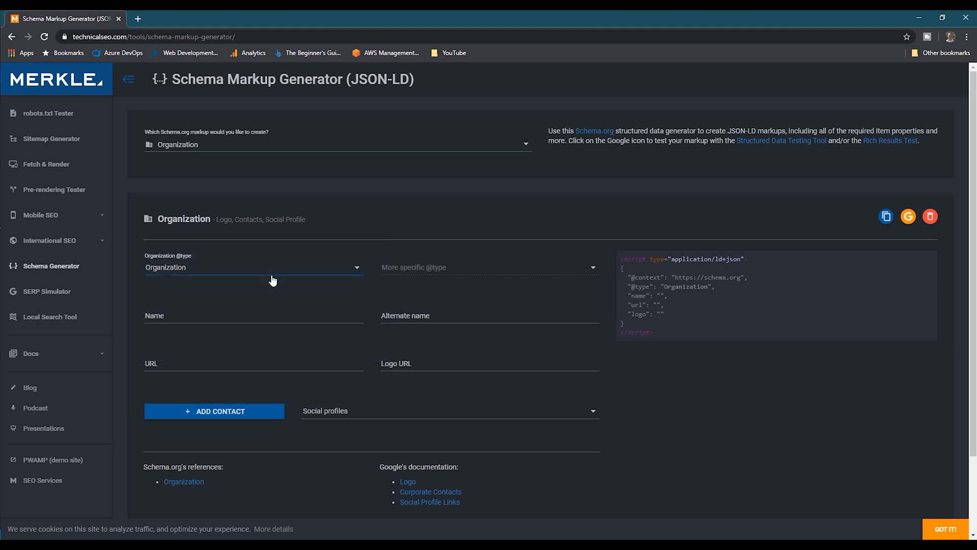
{"action": "type", "text": "Guiding Digital"}
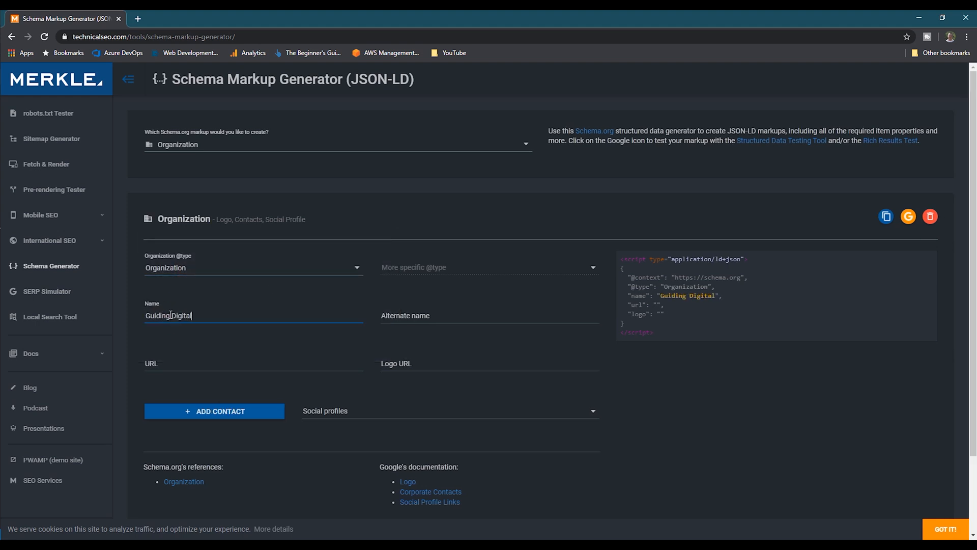
{"action": "left_click", "coordinate": [253, 363]}
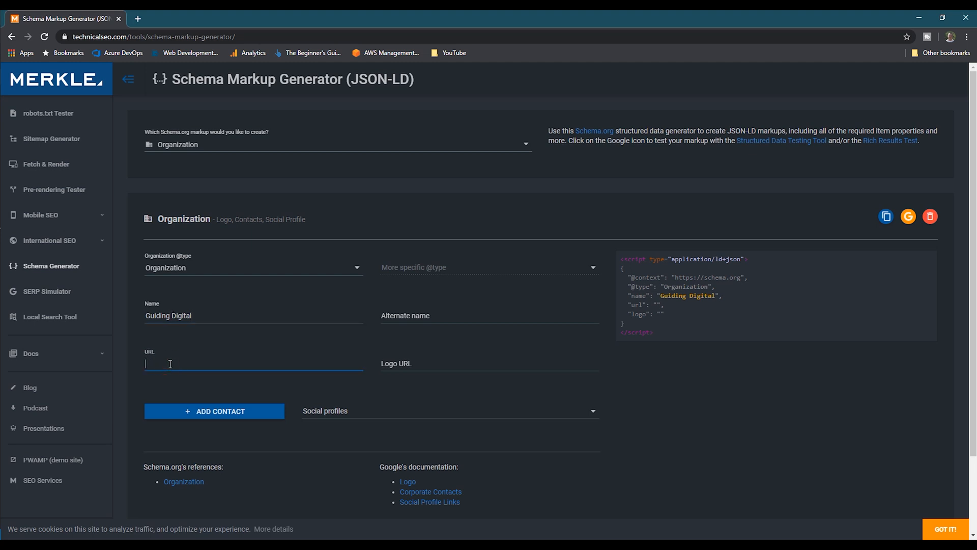
{"action": "type", "text": "https://"}
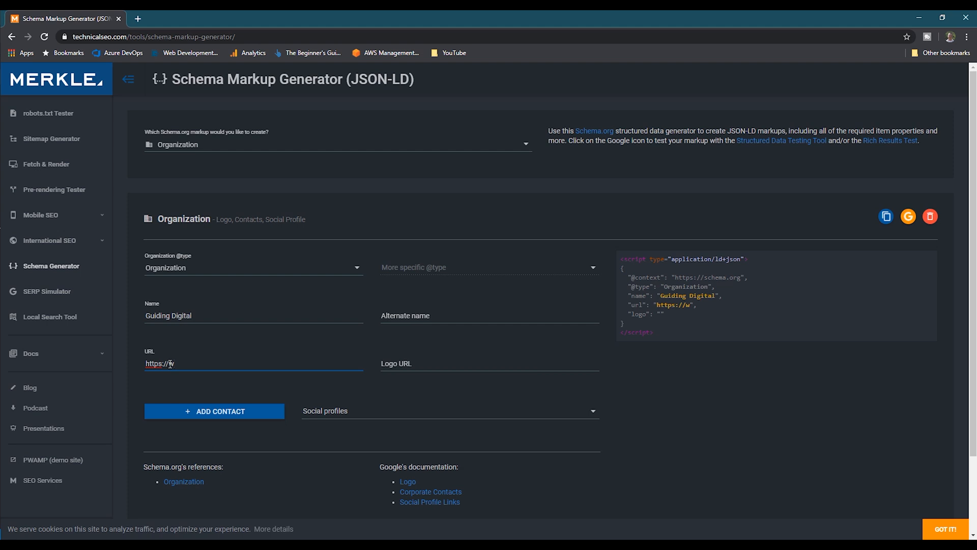
{"action": "type", "text": "ww.guidingd"}
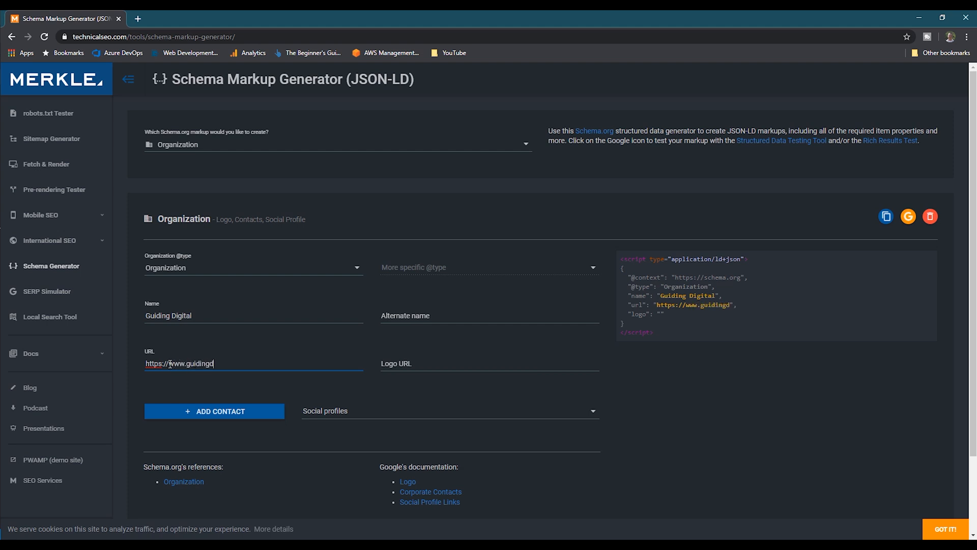
{"action": "left_click", "coordinate": [427, 364]}
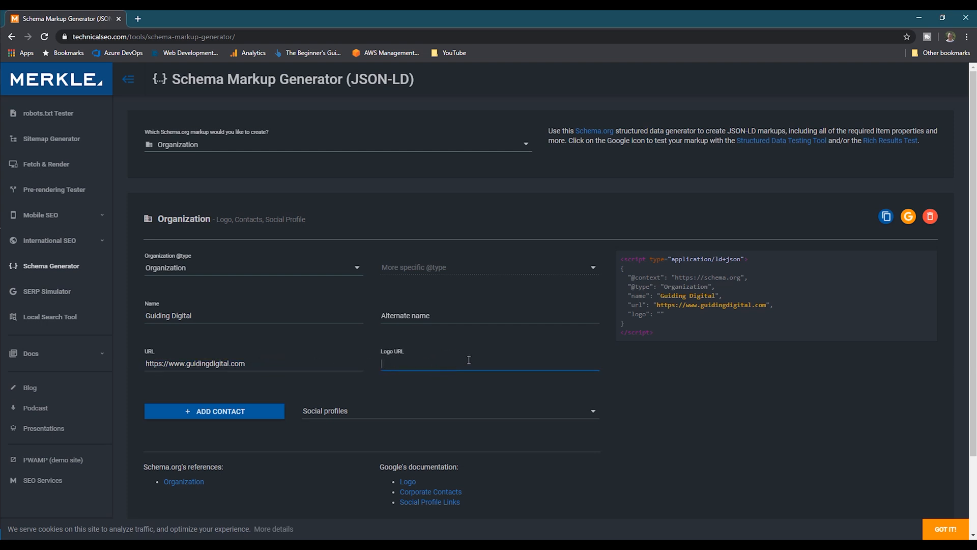
{"action": "type", "text": "https://www.guidingdigital.com/images/"}
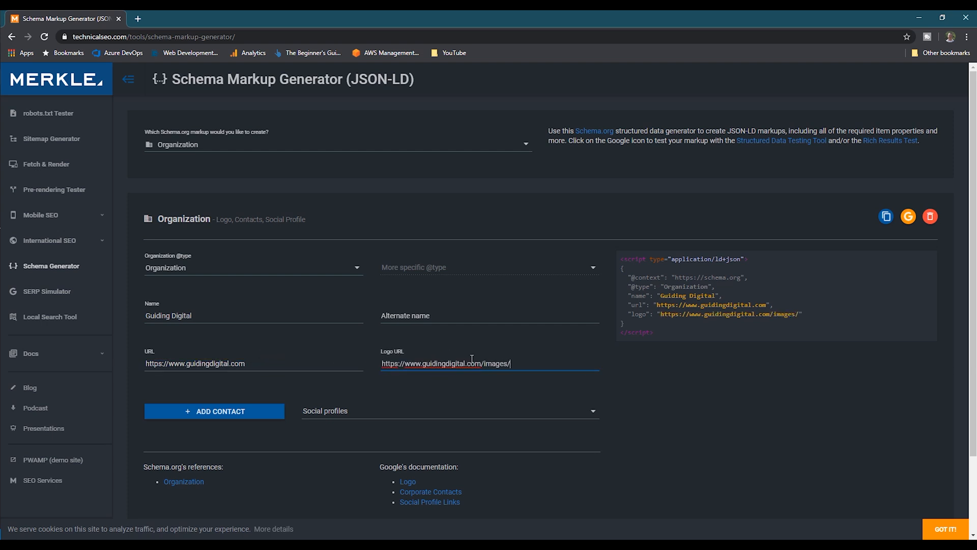
{"action": "type", "text": "logo.png"}
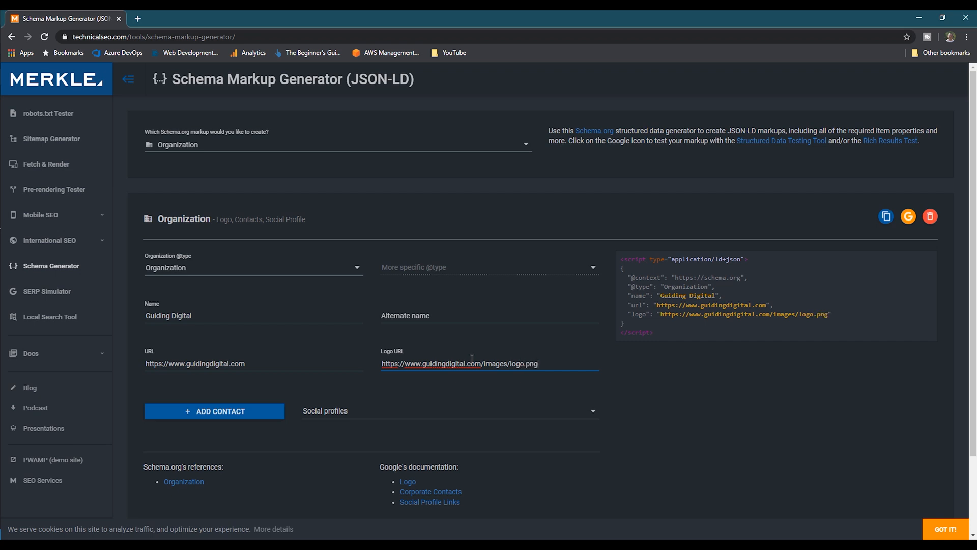
{"action": "scroll", "scroll_direction": "down", "scroll_amount": 3}
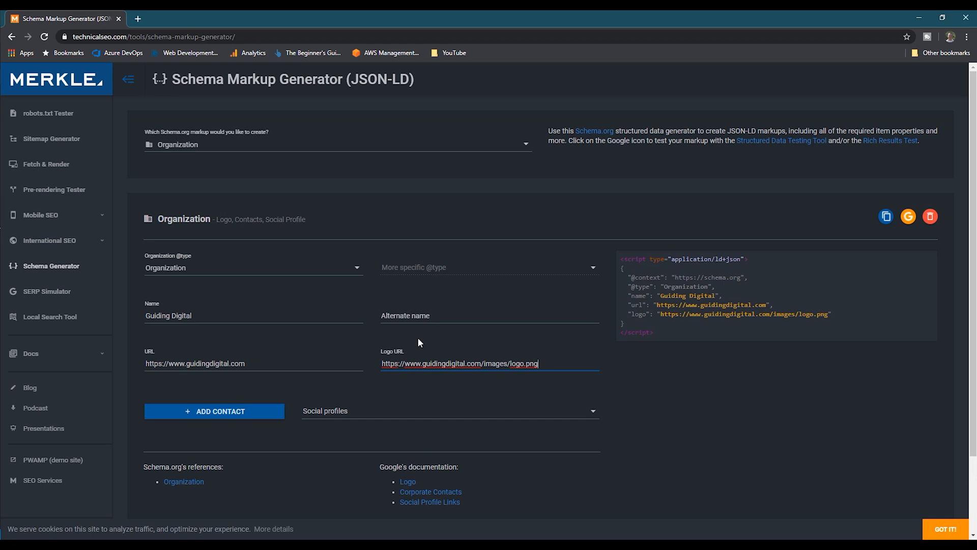
{"action": "mouse_move", "coordinate": [529, 274]}
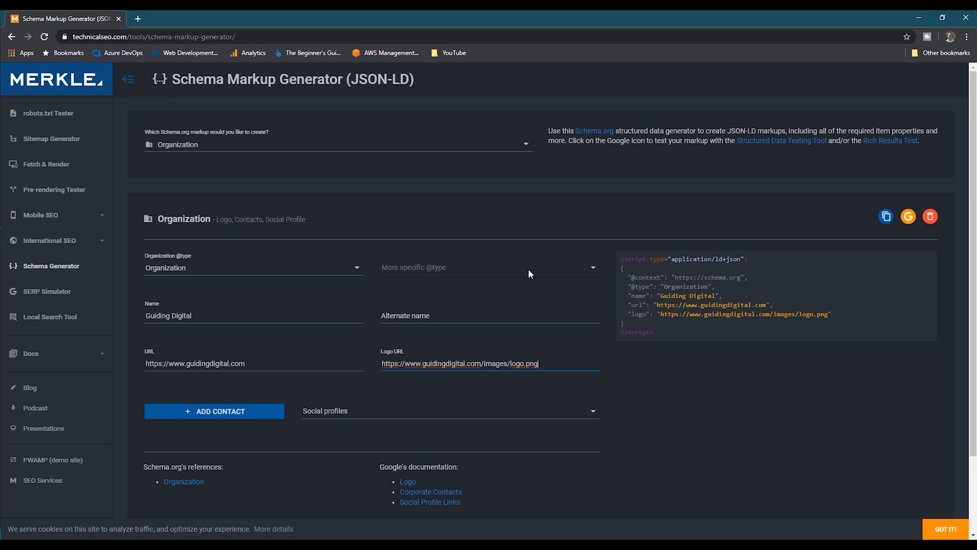
{"action": "mouse_move", "coordinate": [886, 216]}
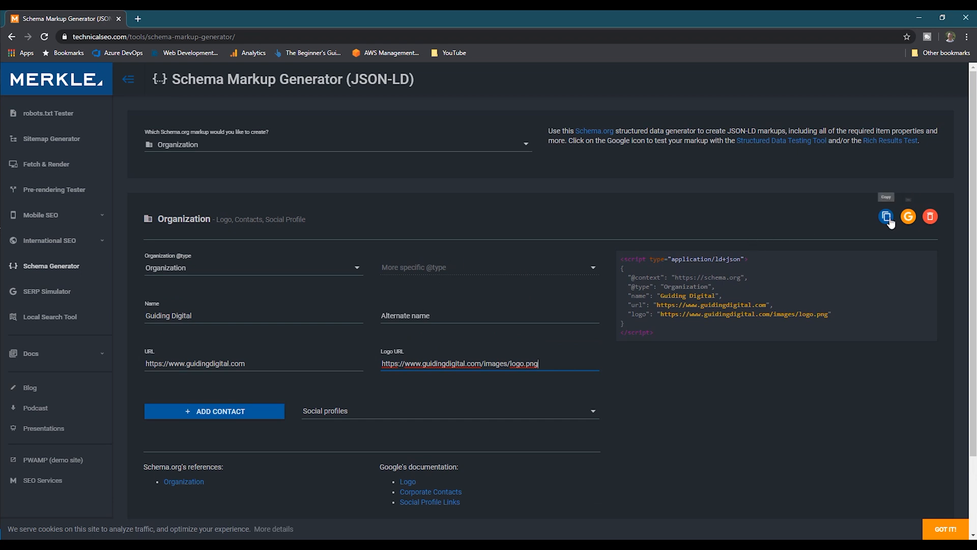
{"action": "left_click", "coordinate": [886, 216]}
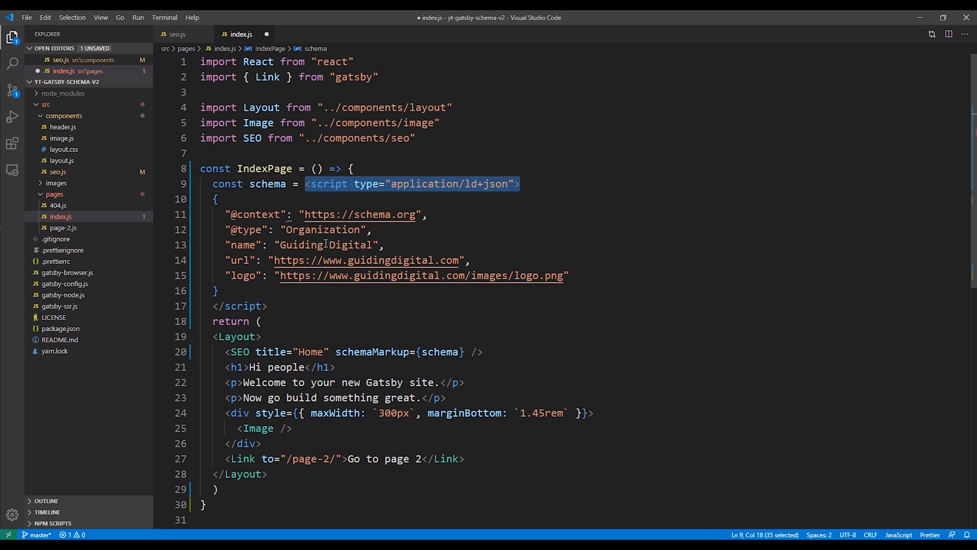
Step: Remove the pasted script tags so the schema is a plain object, and save
{"action": "key", "text": "Delete"}
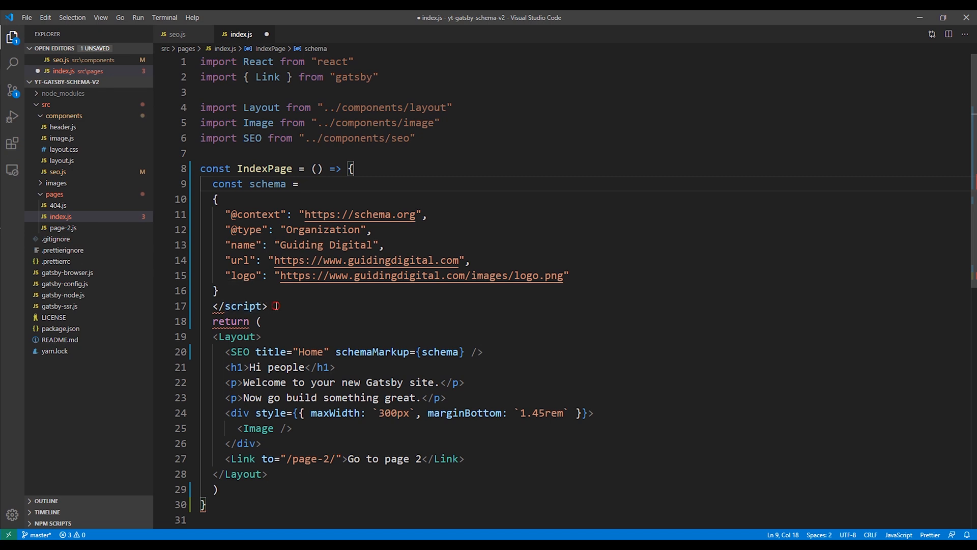
{"action": "key", "text": "Backspace"}
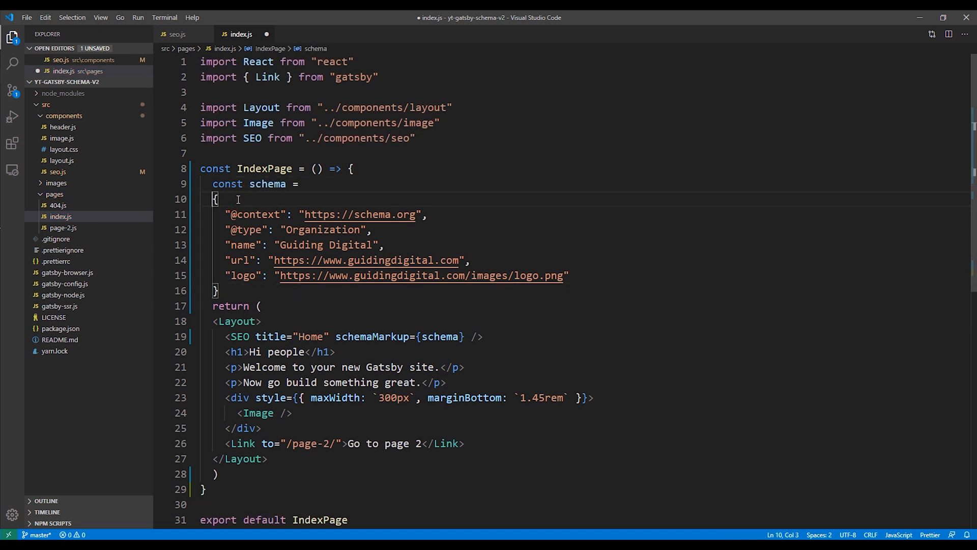
{"action": "key", "text": "ctrl+s"}
{"action": "type", "text": "\""}
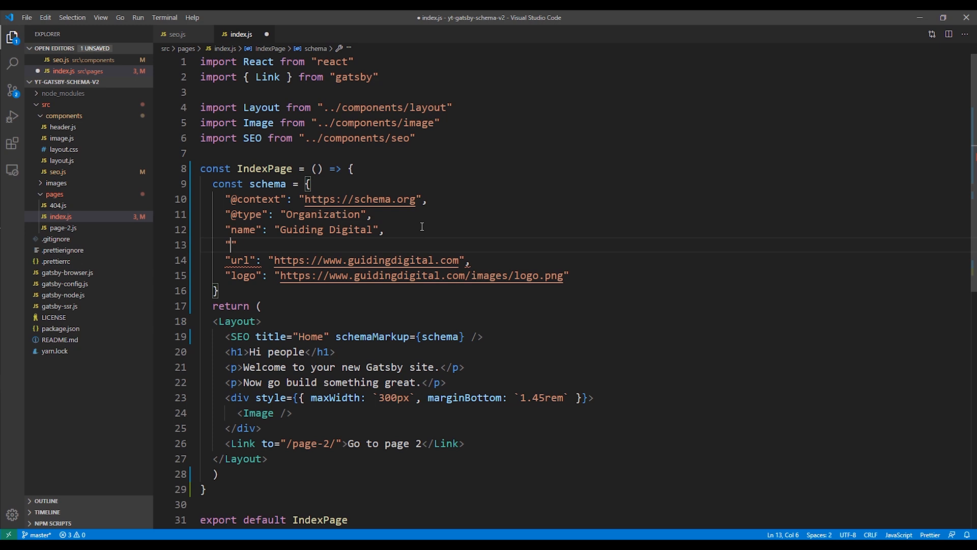
Step: Add an empty "description": "" entry to the schema object
{"action": "type", "text": "description"}
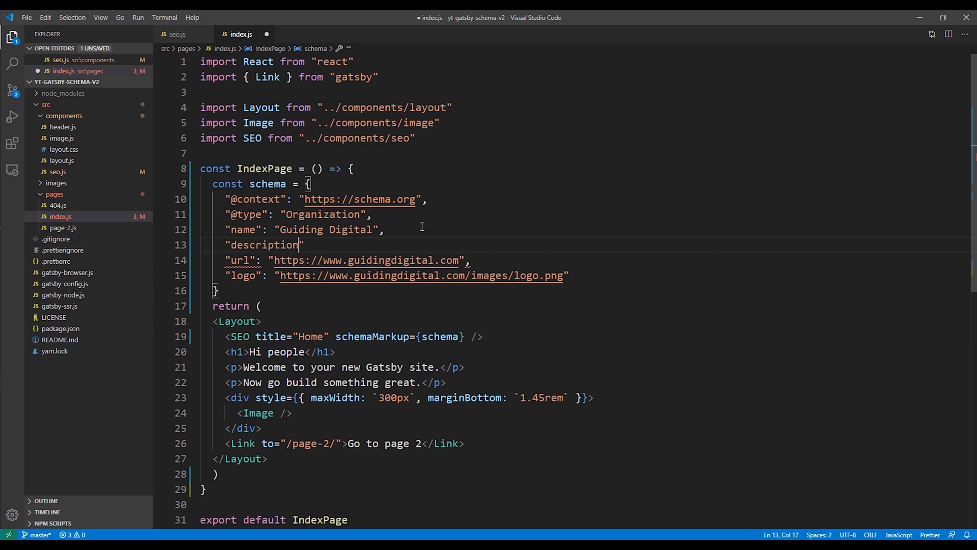
{"action": "left_click", "coordinate": [304, 244]}
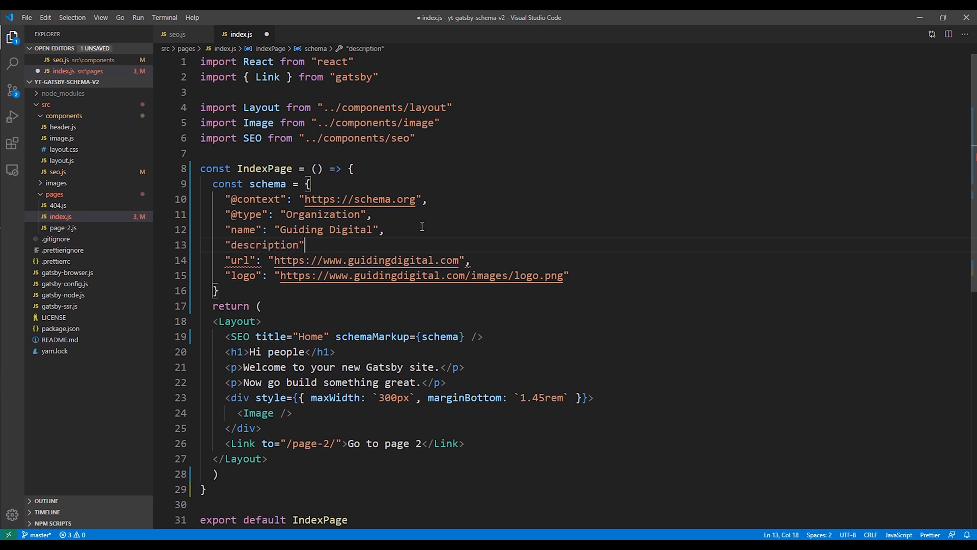
{"action": "type", "text": ":"}
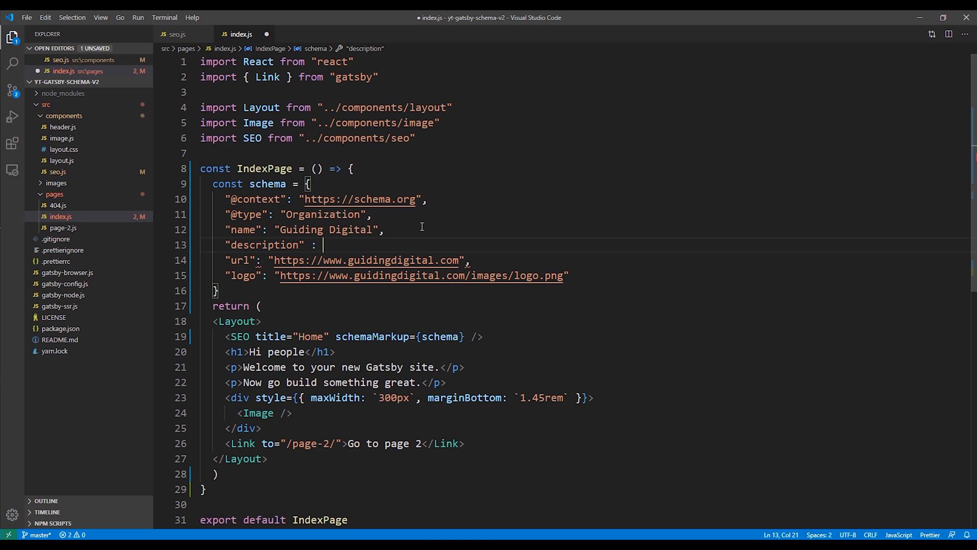
{"action": "type", "text": "\"\""}
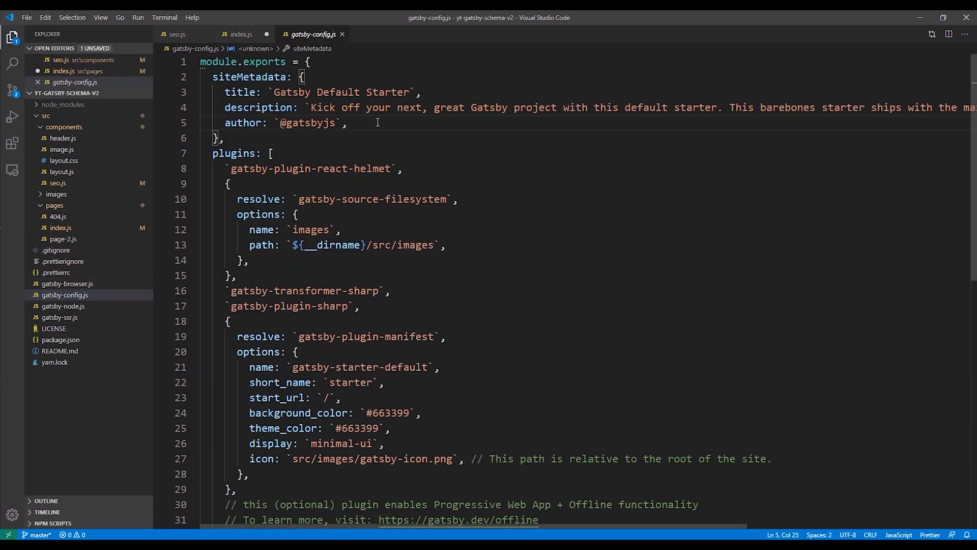
{"action": "type", "text": "siteUrl"}
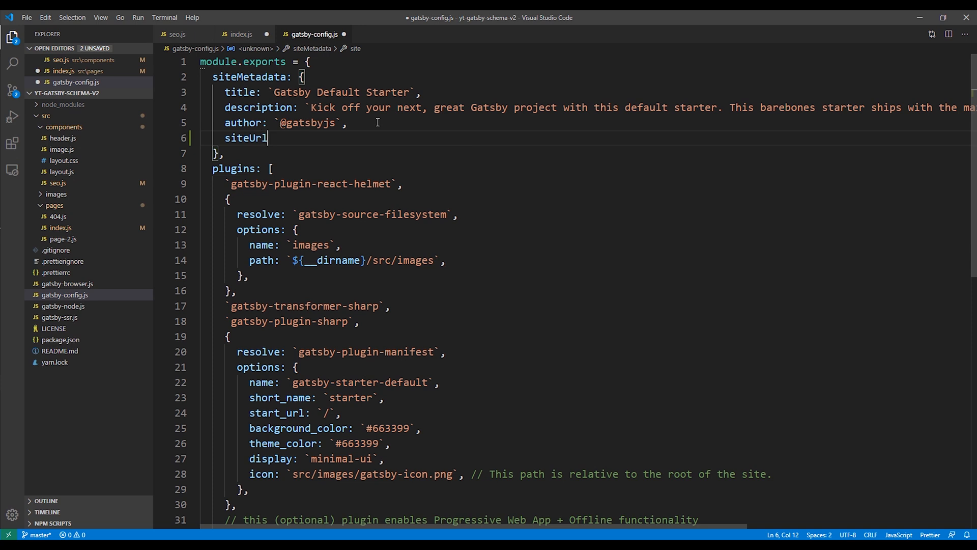
{"action": "type", "text": ": \"https\""}
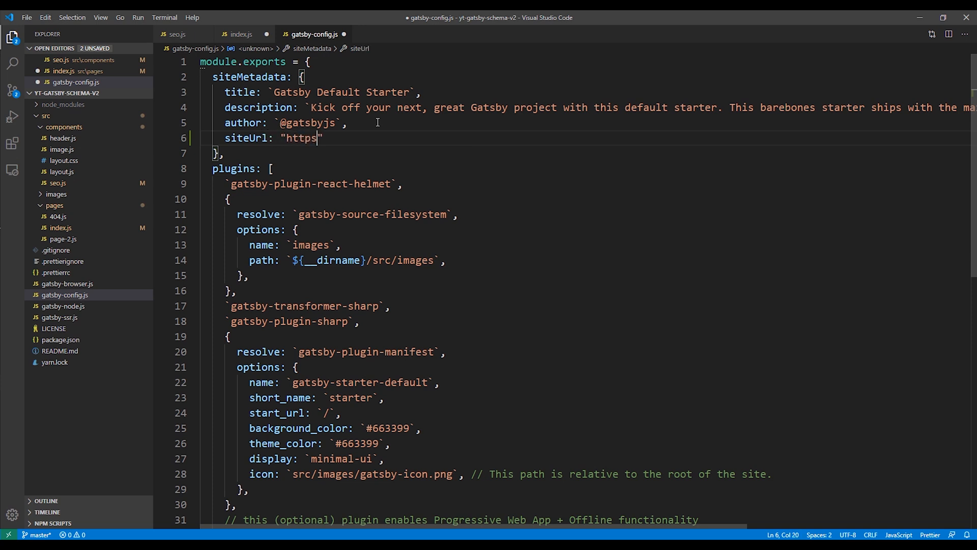
{"action": "type", "text": "://www"}
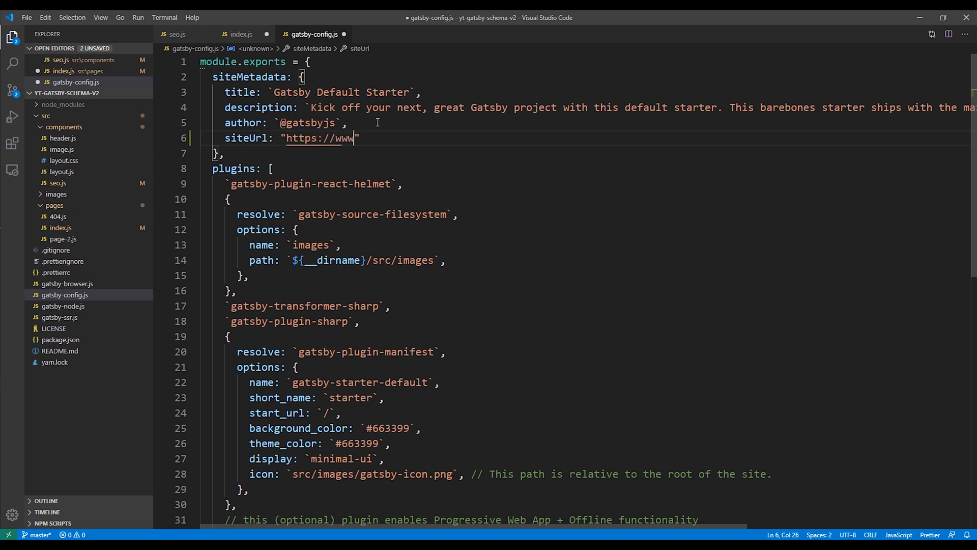
{"action": "type", "text": ".guidin"}
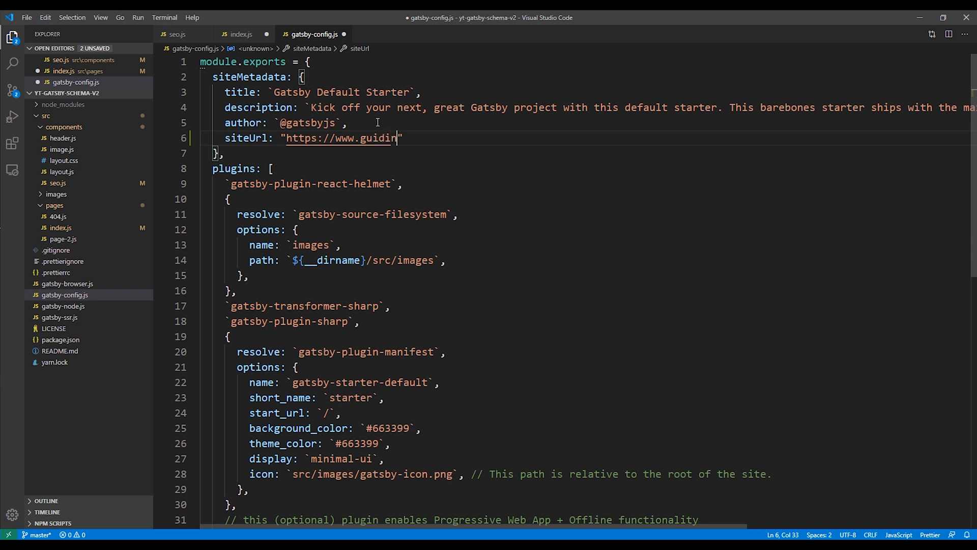
{"action": "type", "text": "gdigital.c"}
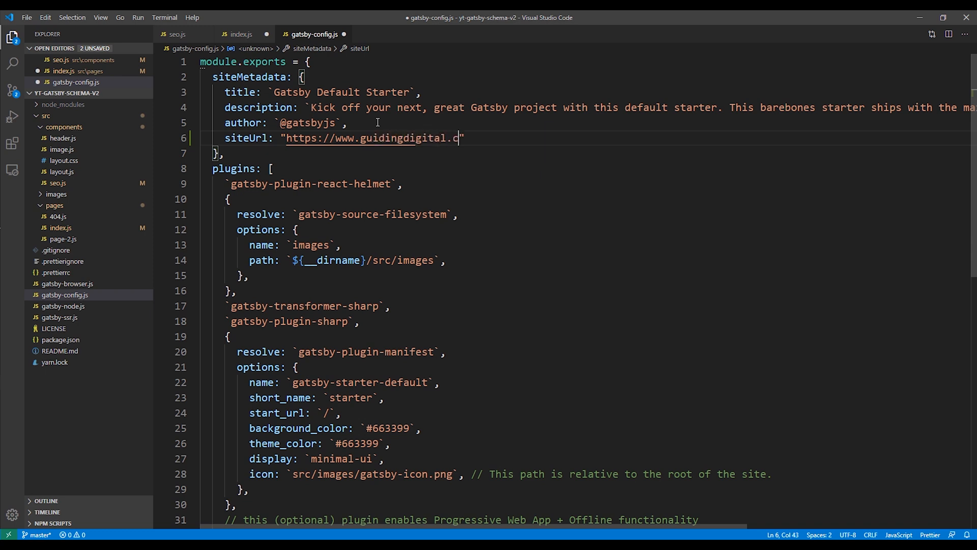
{"action": "type", "text": "om"}
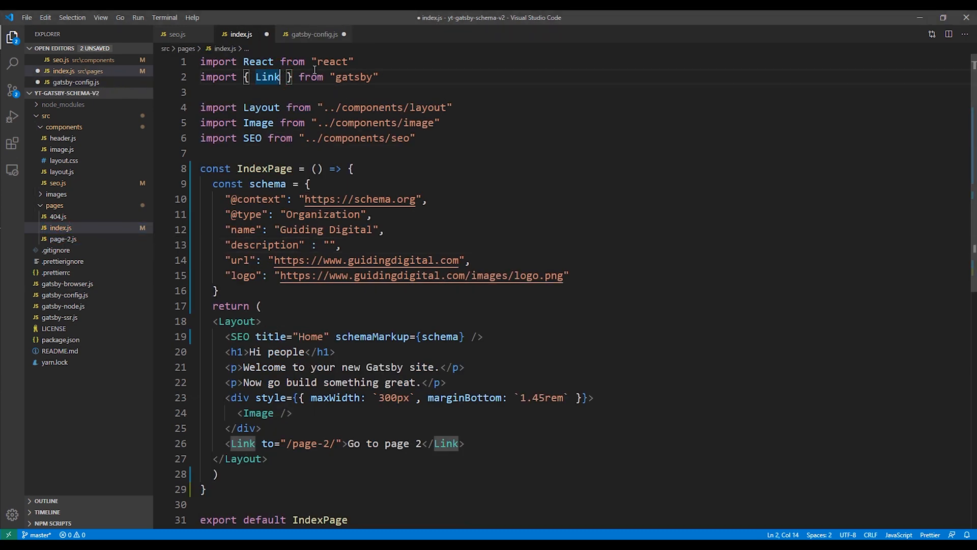
Step: Import useStaticQuery and graphql from gatsby and query siteMetadata description and siteUrl
{"action": "type", "text": ", use"}
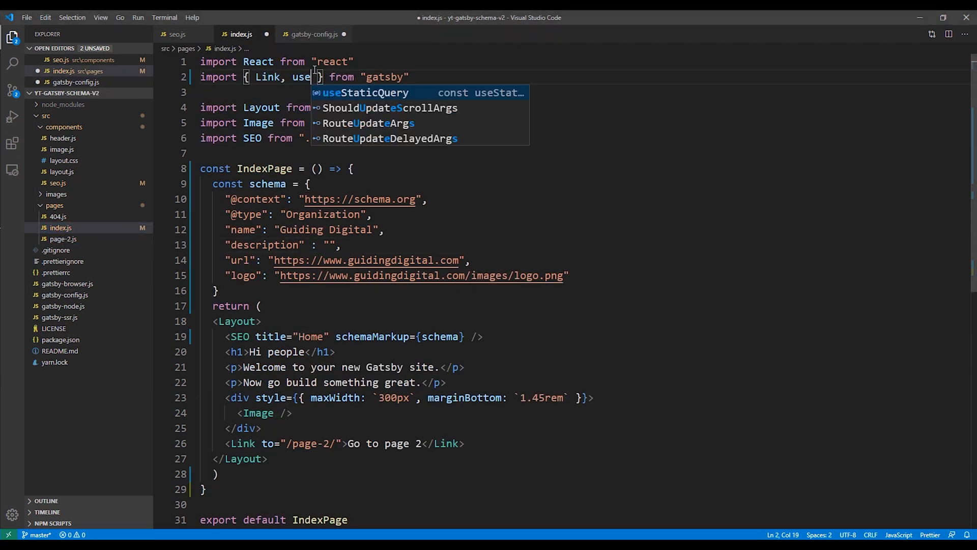
{"action": "key", "text": "Tab"}
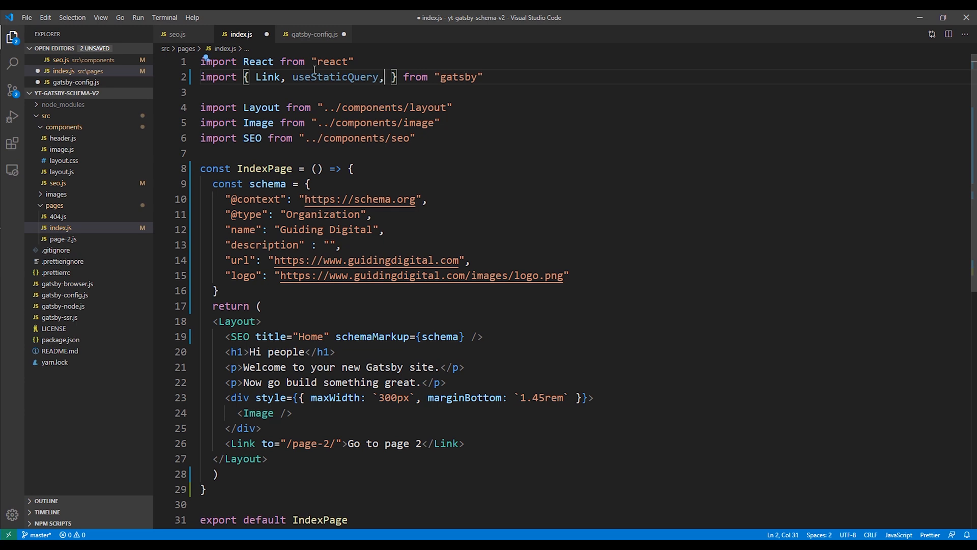
{"action": "type", "text": "graphql"}
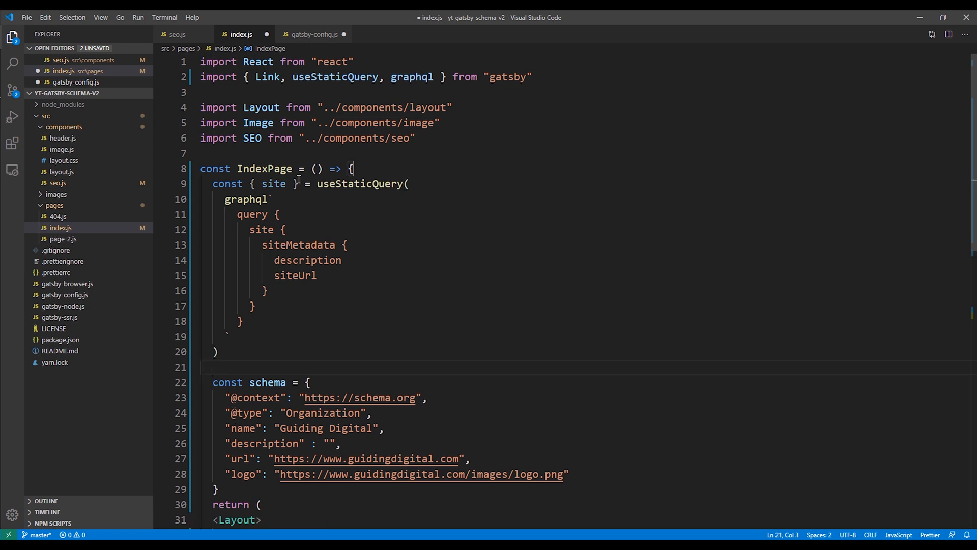
{"action": "mouse_move", "coordinate": [387, 211]}
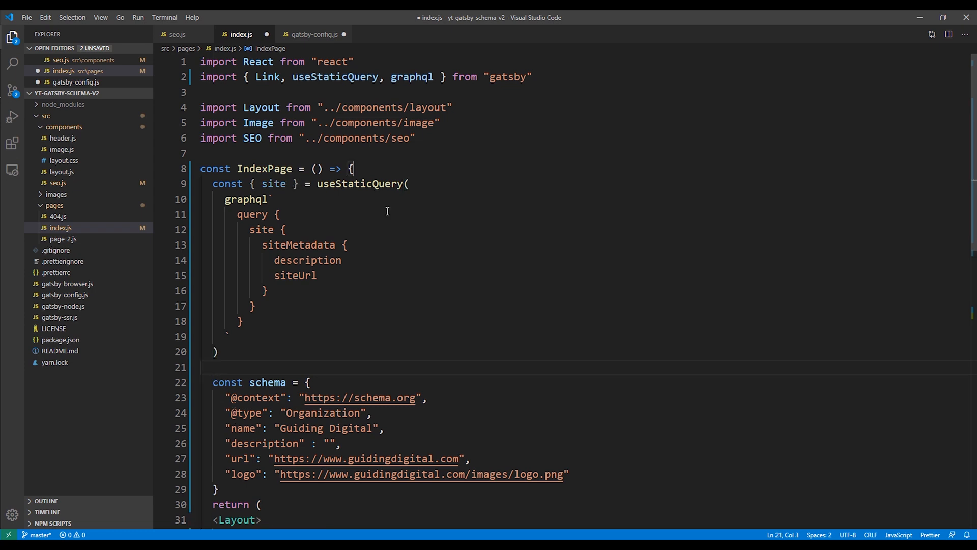
{"action": "scroll", "scroll_direction": "down", "scroll_amount": 3}
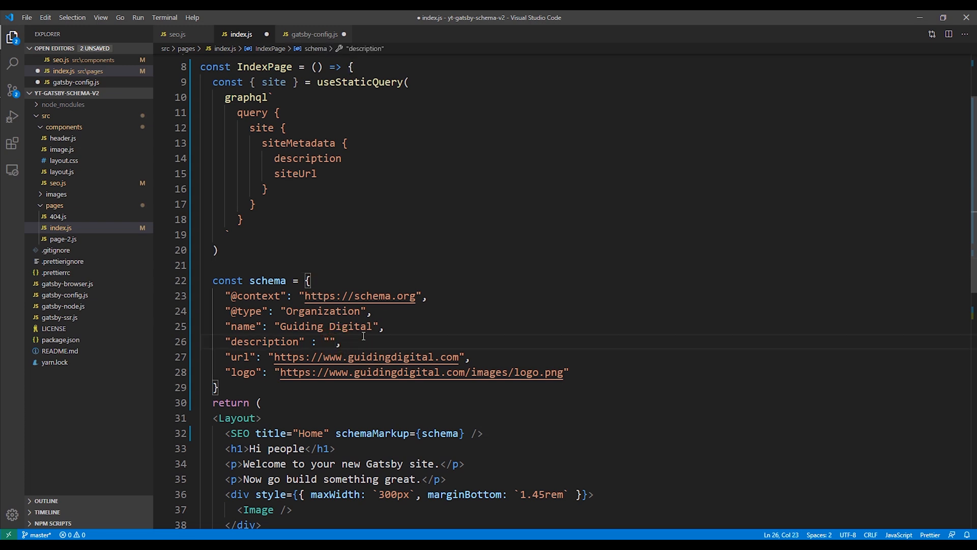
Step: Set description to site.siteMetadata.description and url to site.siteMetadata.siteUrl
{"action": "type", "text": "site."}
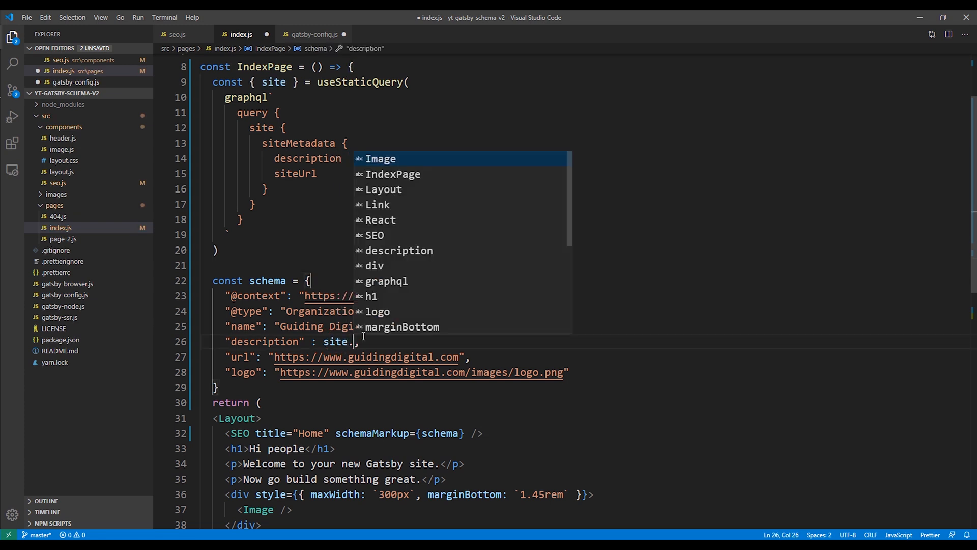
{"action": "type", "text": "siteMetada"}
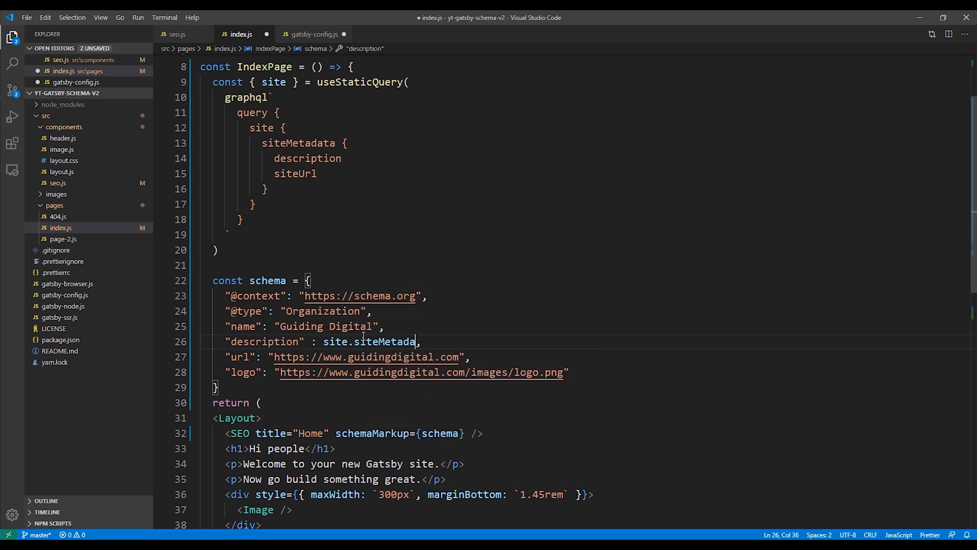
{"action": "type", "text": ".s"}
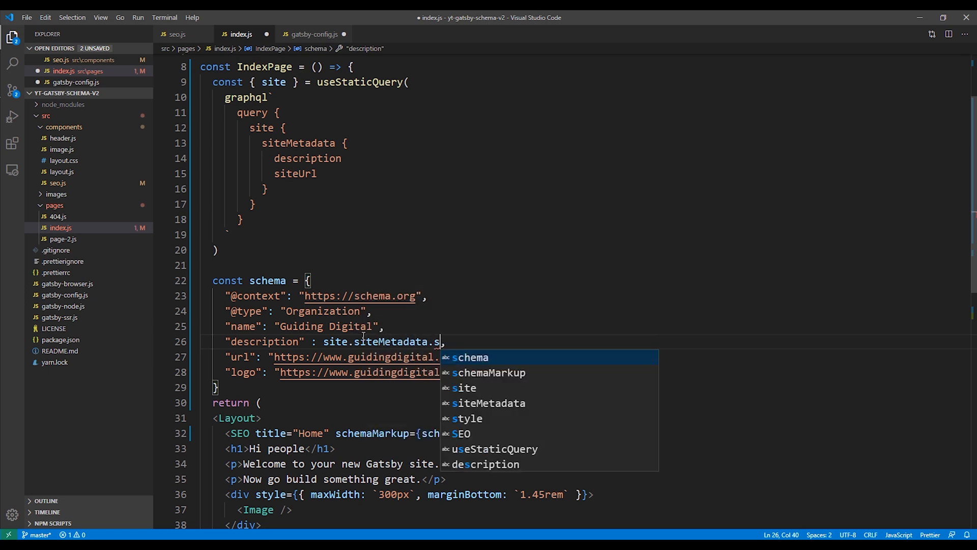
{"action": "key", "text": "Tab"}
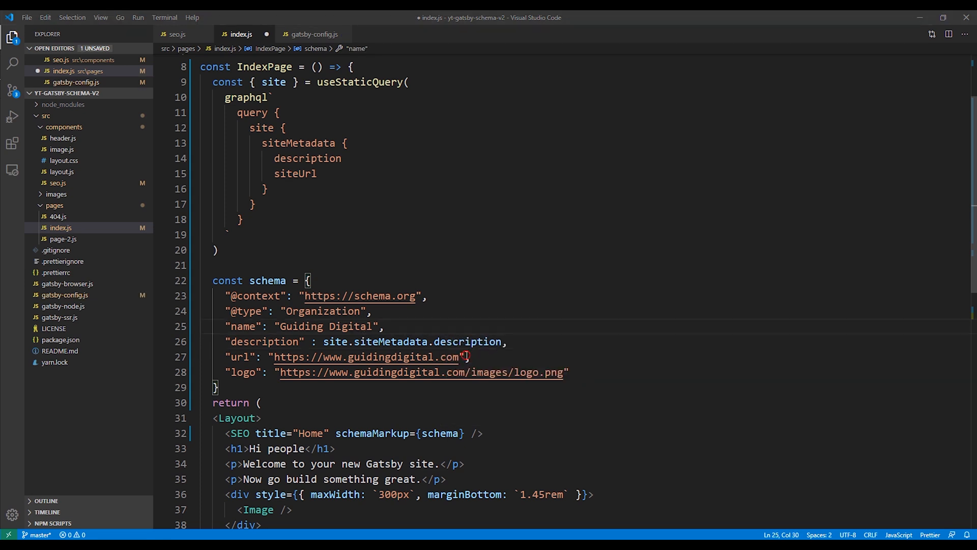
{"action": "type", "text": "site.siteMetadata,"}
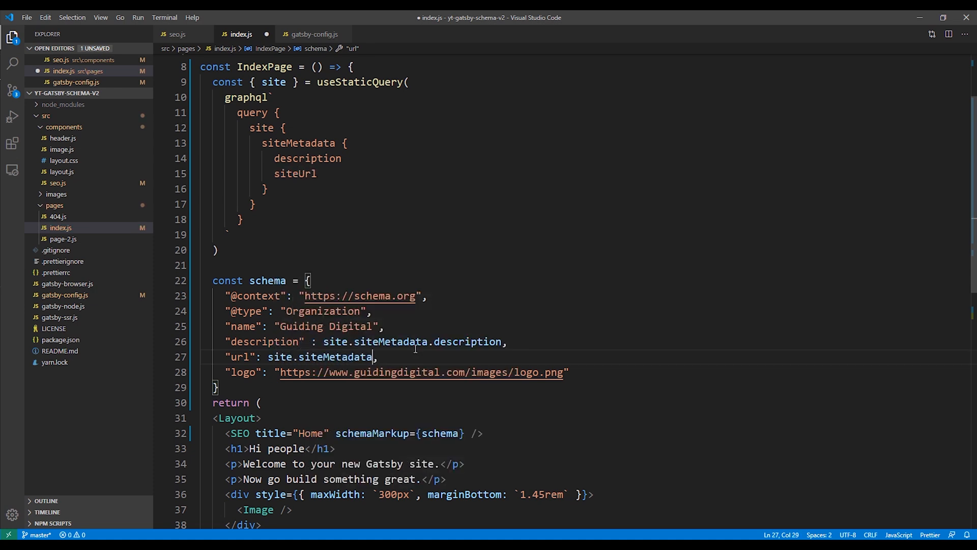
{"action": "type", "text": ".siteUrl"}
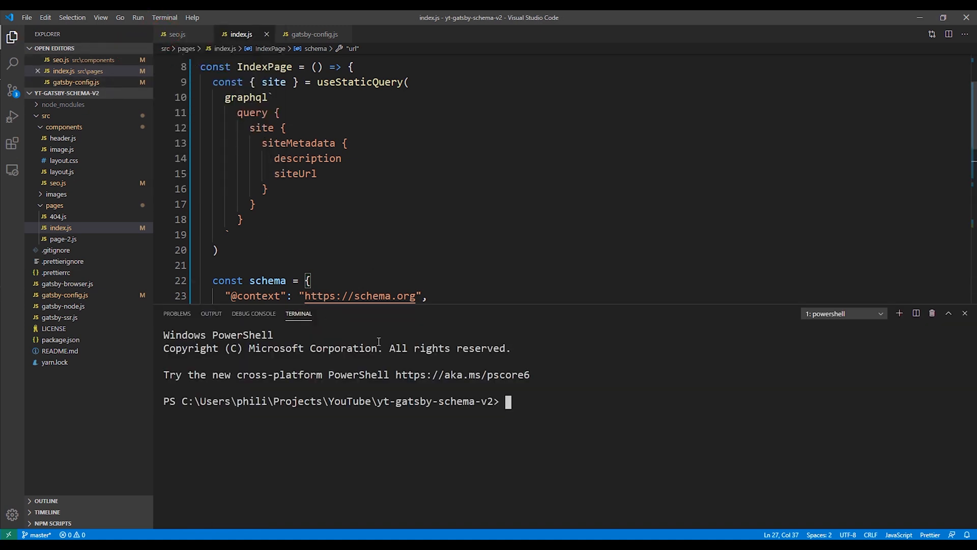
Step: Run gatsby develop in the terminal to serve the site at localhost:8000
{"action": "type", "text": "gatsby de"}
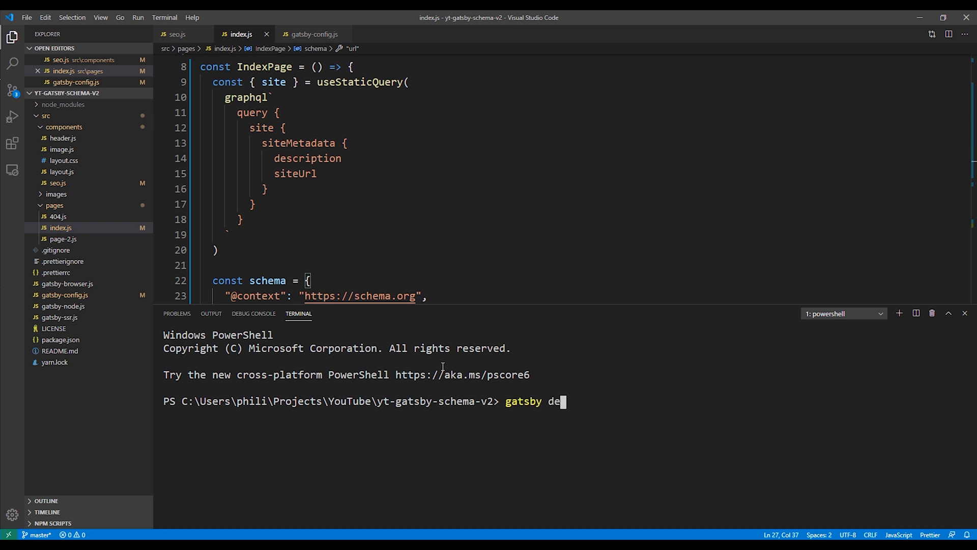
{"action": "type", "text": "velop"}
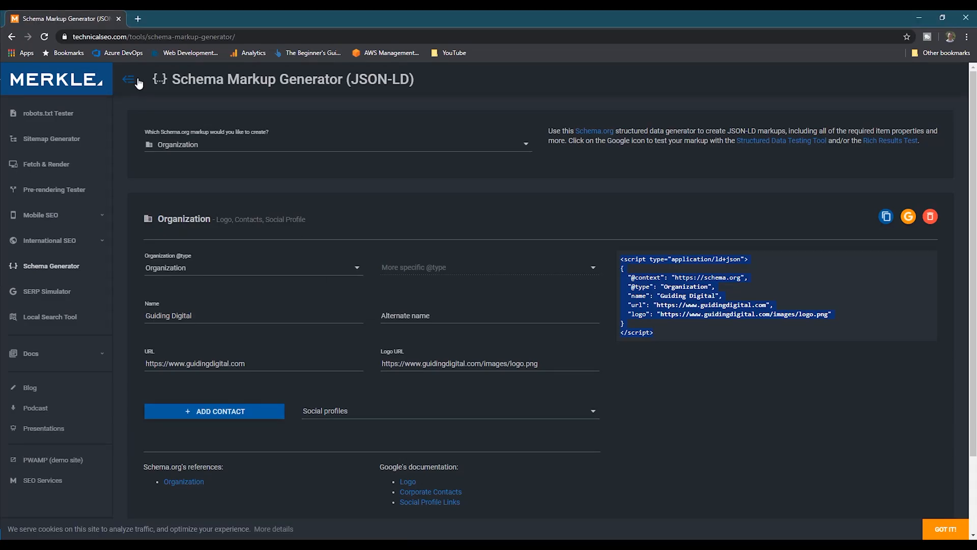
{"action": "left_click", "coordinate": [138, 19]}
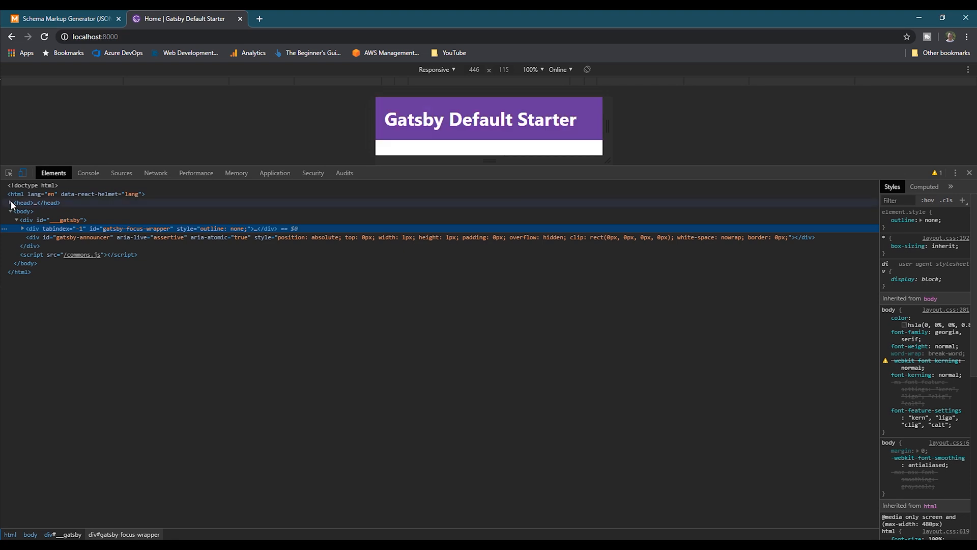
Step: Expand the head and its application/ld+json script to view the organization schema
{"action": "left_click", "coordinate": [5, 202]}
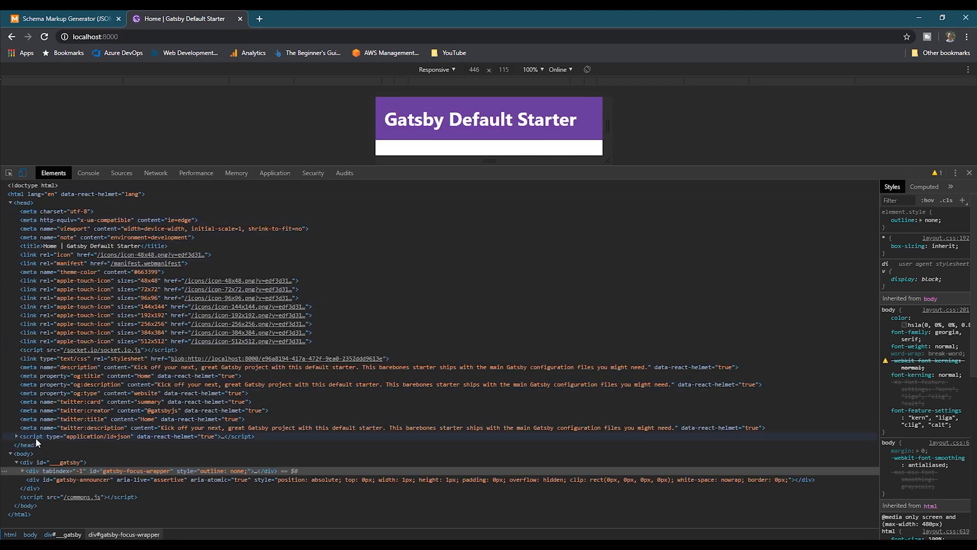
{"action": "left_click", "coordinate": [17, 436]}
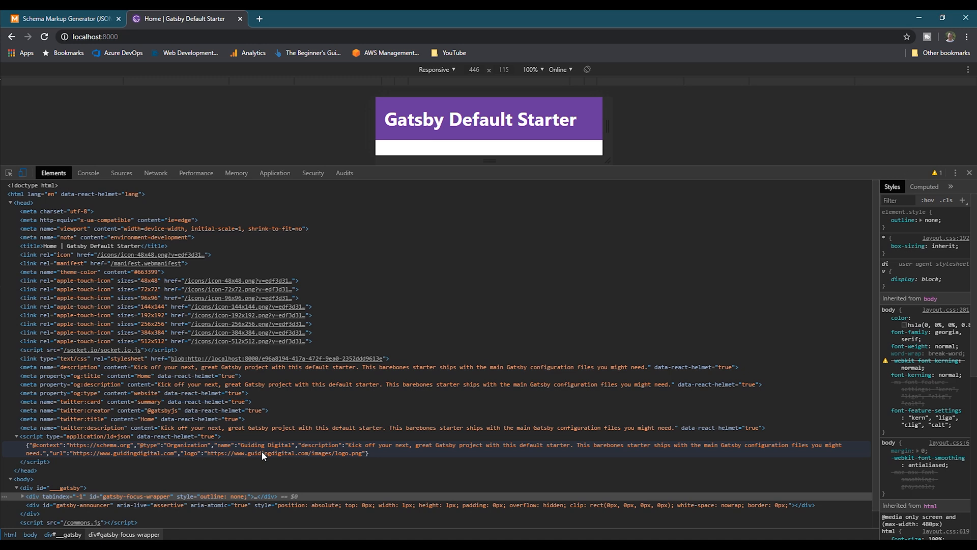
{"action": "mouse_move", "coordinate": [365, 453]}
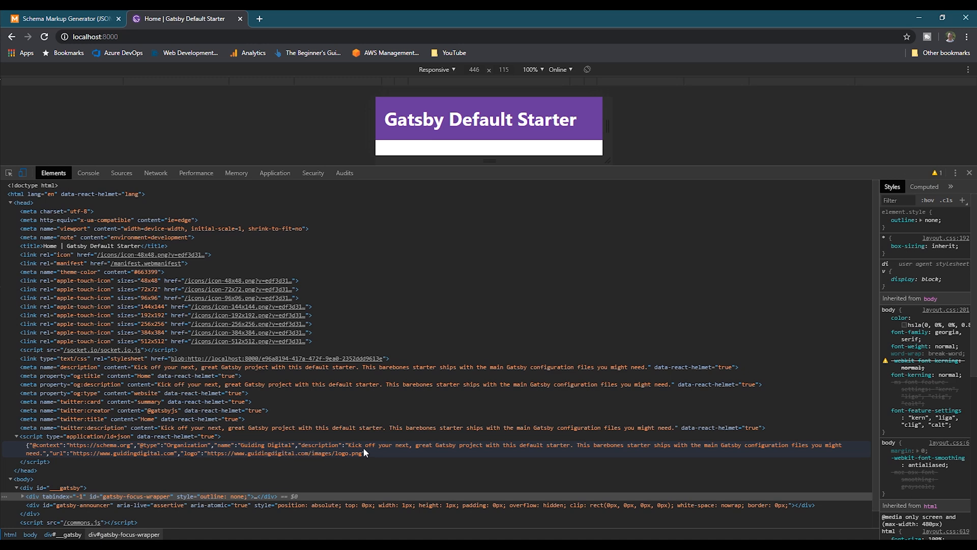